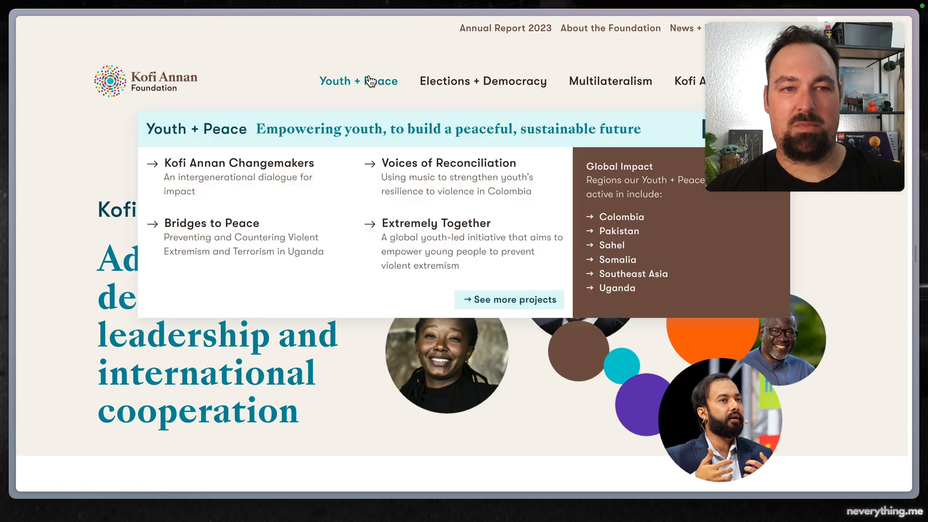
{"action": "mouse_move", "coordinate": [409, 239]}
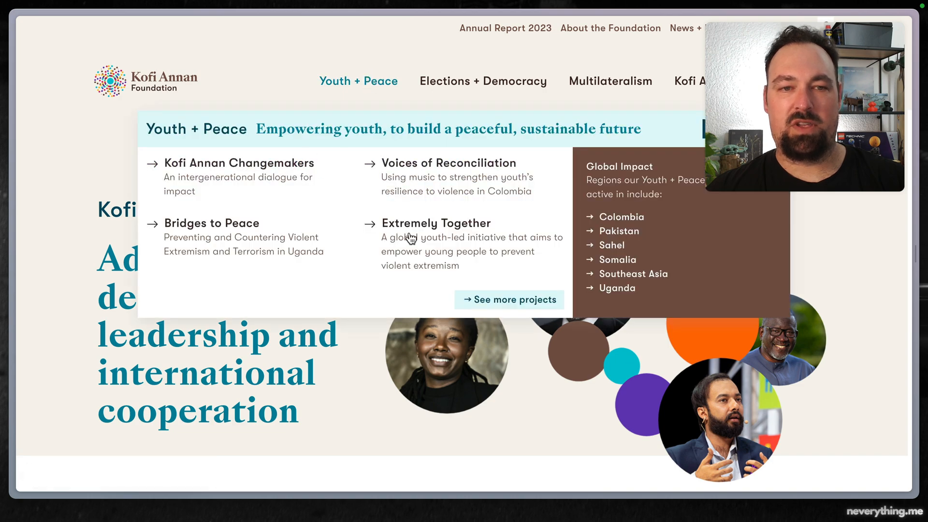
- Scroll the tutorial past the setup requirements down to the mega menu specs list
{"action": "left_click", "coordinate": [483, 81]}
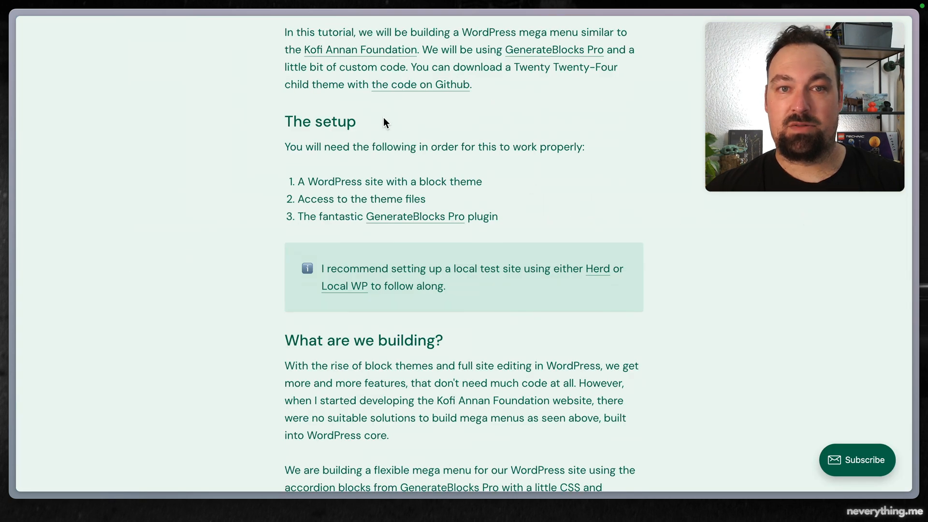
{"action": "mouse_move", "coordinate": [573, 43]}
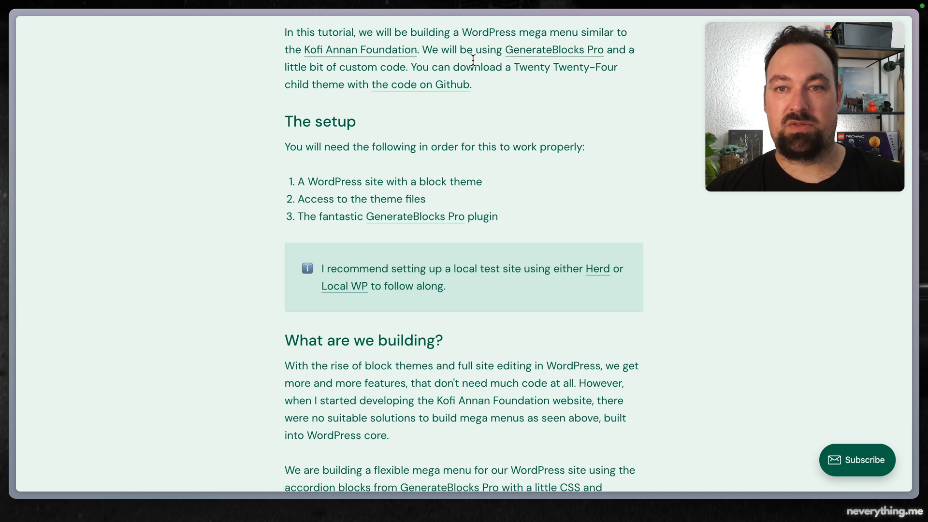
{"action": "mouse_move", "coordinate": [556, 71]}
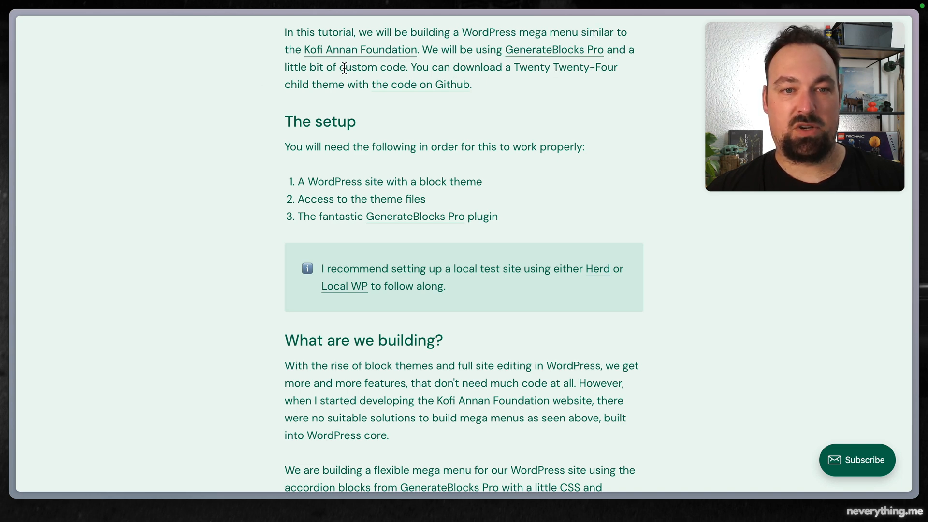
{"action": "mouse_move", "coordinate": [313, 178]}
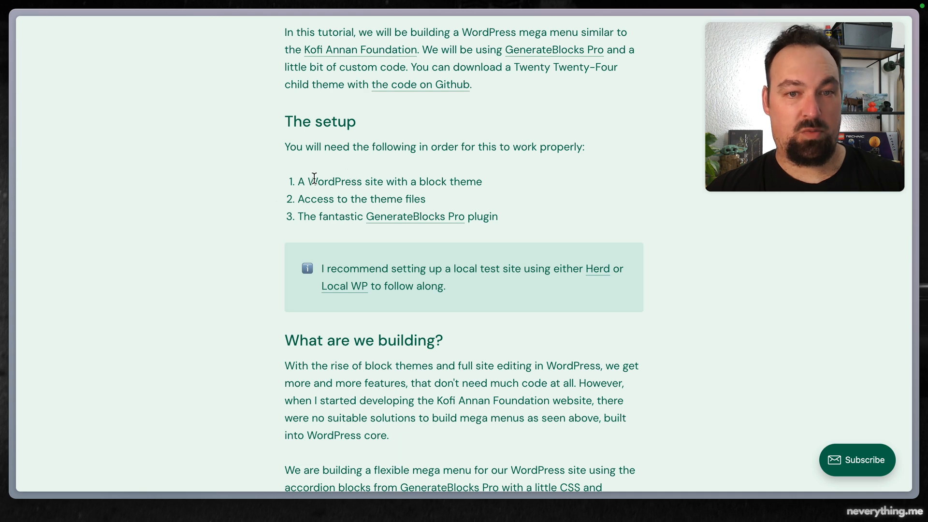
{"action": "mouse_move", "coordinate": [486, 189]}
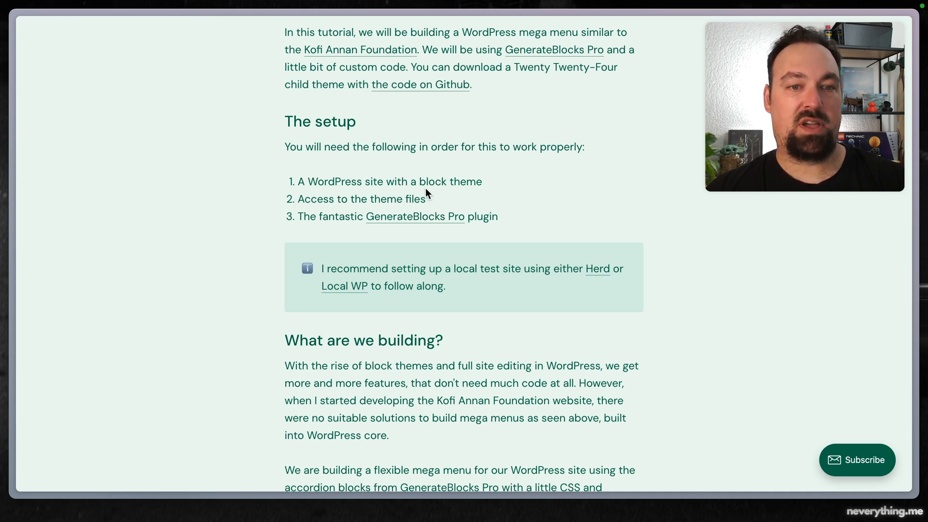
{"action": "mouse_move", "coordinate": [505, 225]}
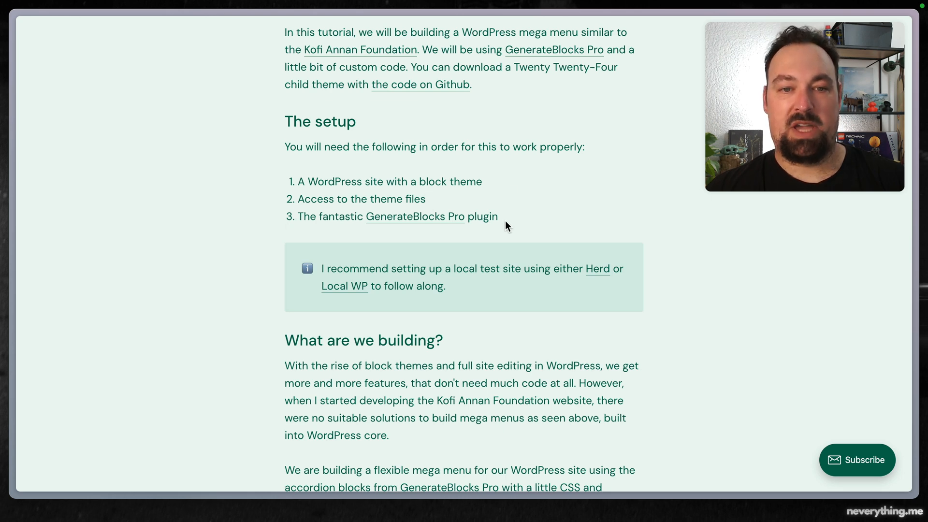
{"action": "scroll", "scroll_direction": "down", "scroll_amount": 3}
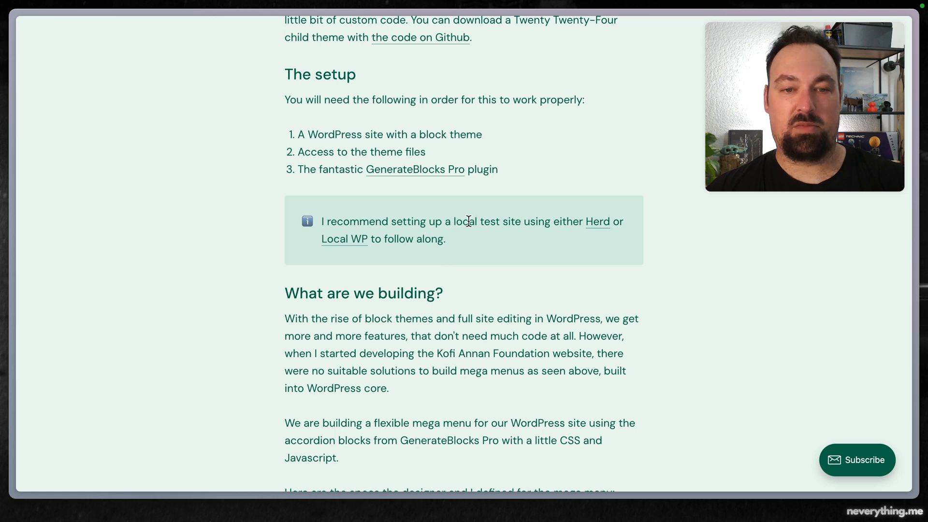
{"action": "mouse_move", "coordinate": [371, 242]}
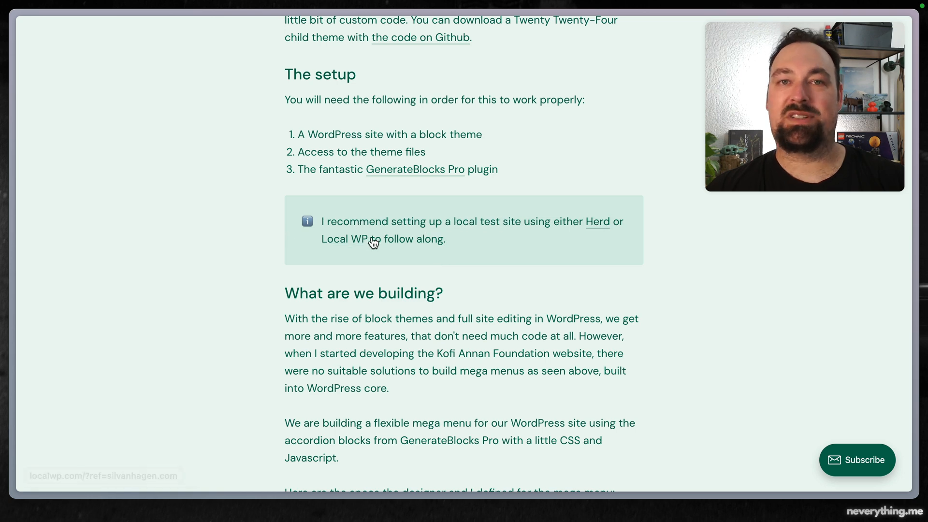
{"action": "scroll", "scroll_direction": "down", "scroll_amount": 3}
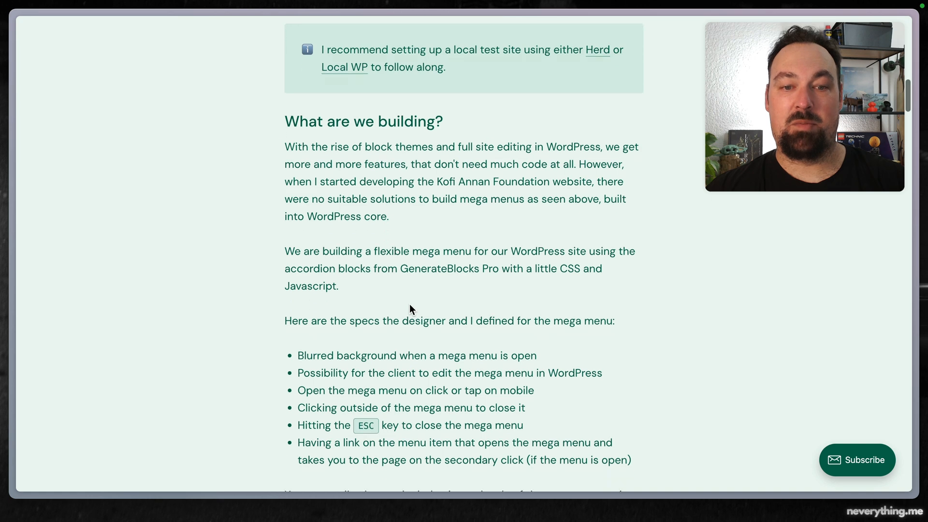
{"action": "scroll", "scroll_direction": "down", "scroll_amount": 3}
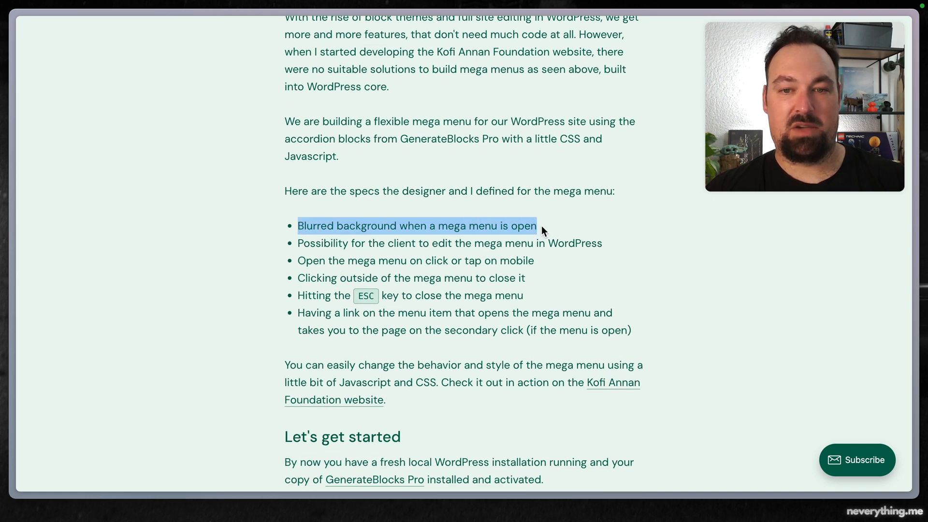
{"action": "mouse_move", "coordinate": [315, 243]}
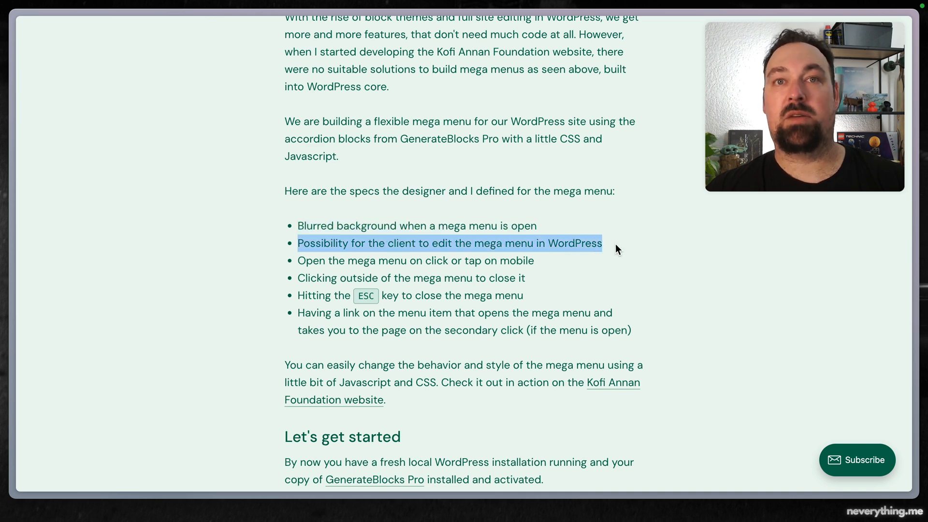
{"action": "mouse_move", "coordinate": [457, 257]}
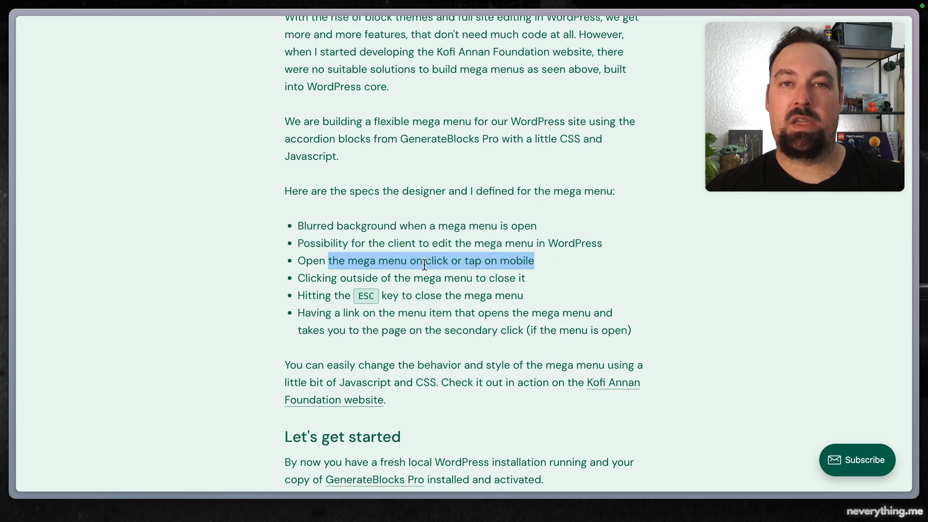
{"action": "mouse_move", "coordinate": [323, 277]}
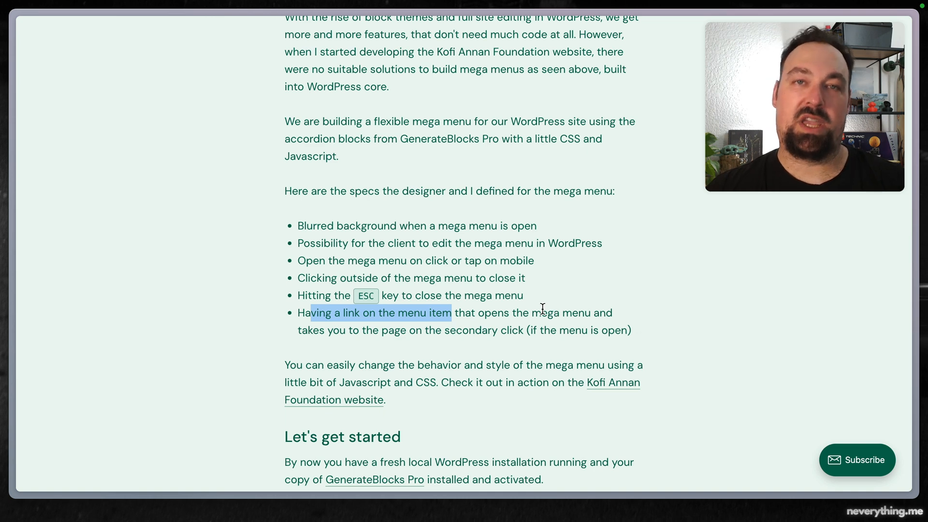
{"action": "mouse_move", "coordinate": [439, 283]}
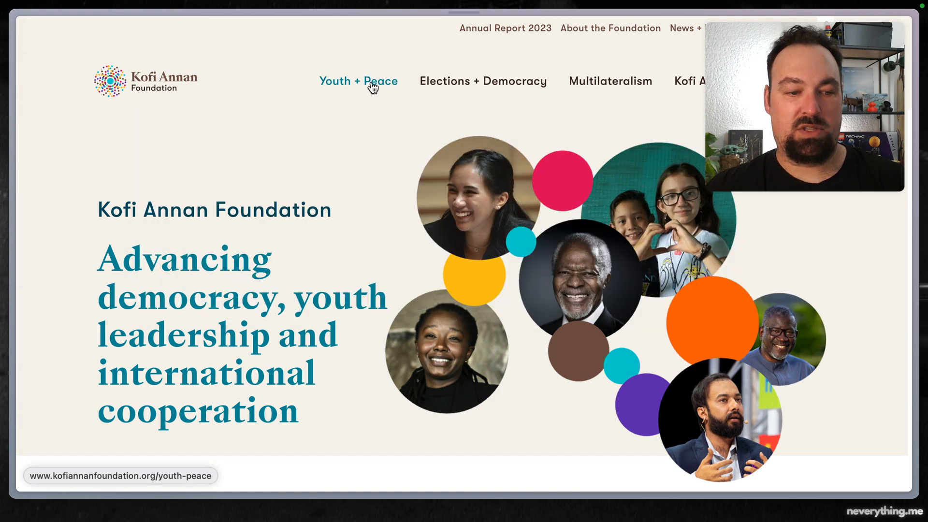
- Go to the Youth + Peace page and close the Elections + Democracy mega menu
{"action": "left_click", "coordinate": [358, 81]}
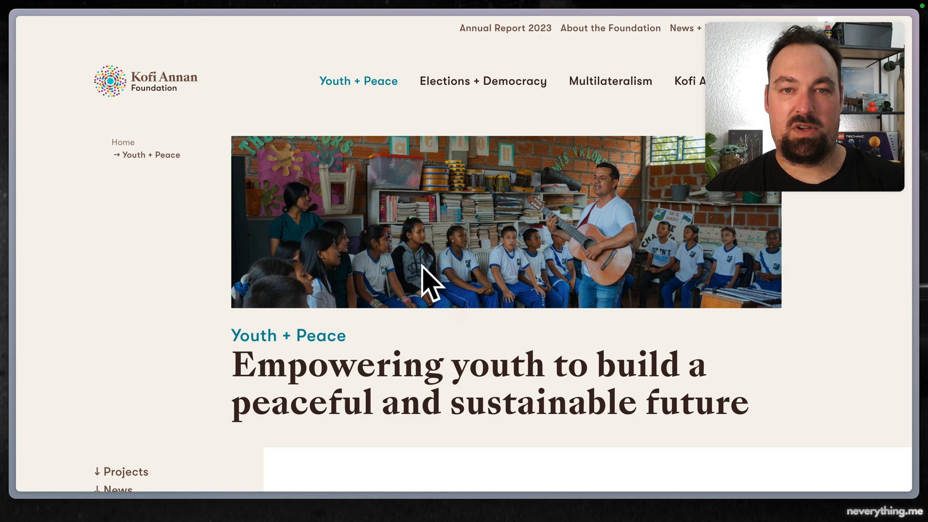
{"action": "mouse_move", "coordinate": [482, 81]}
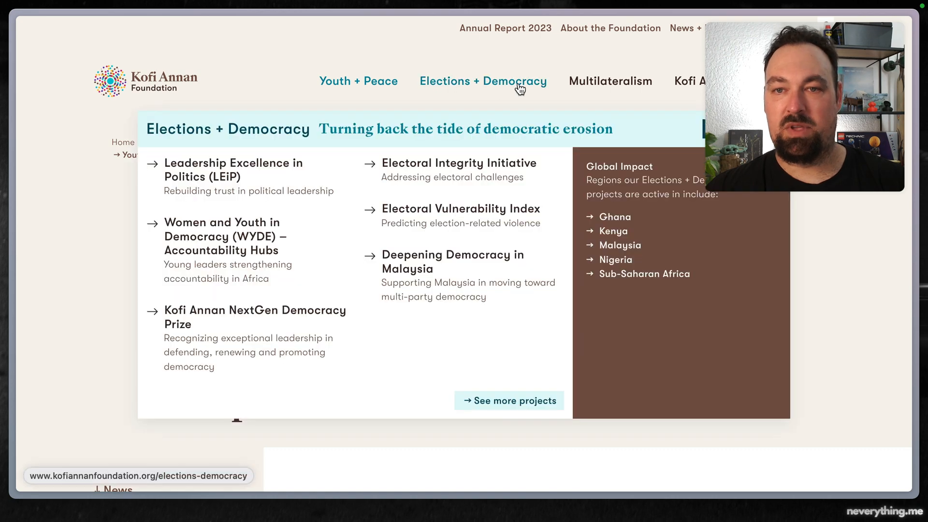
{"action": "left_click", "coordinate": [358, 81]}
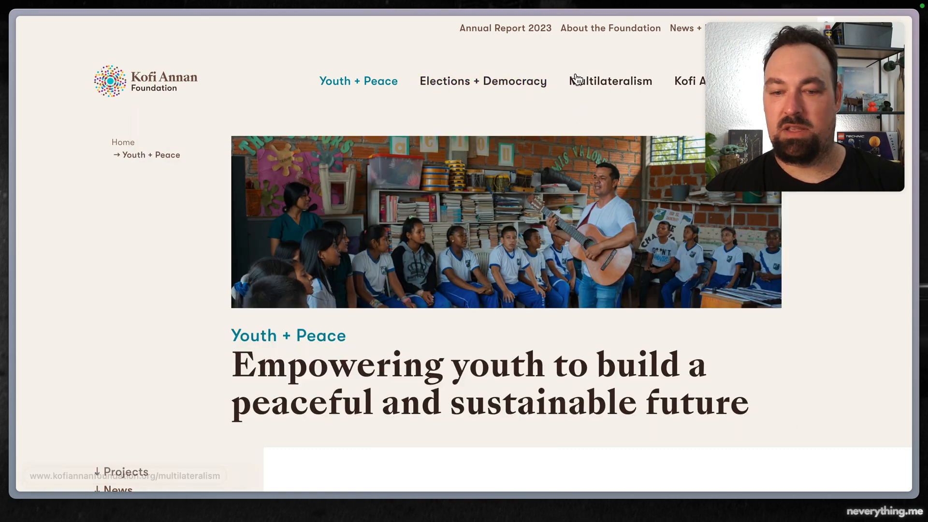
{"action": "mouse_move", "coordinate": [850, 279]}
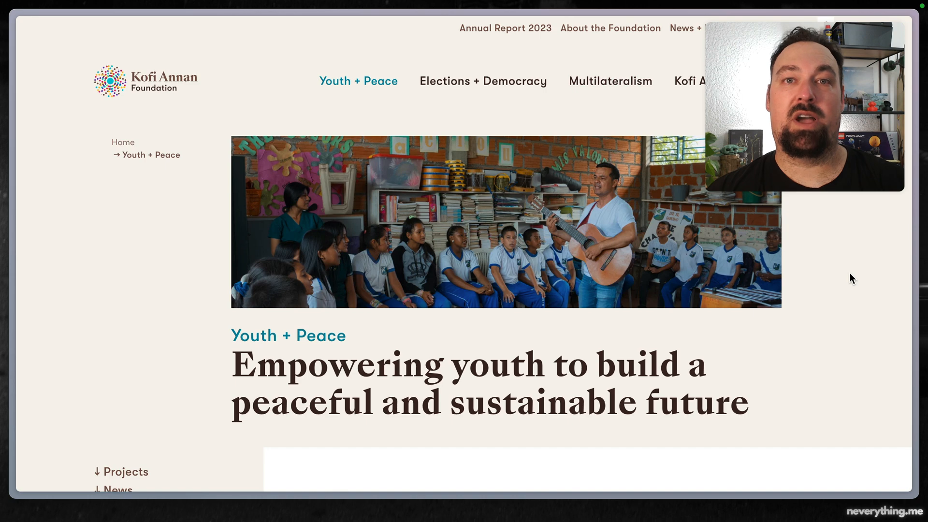
{"action": "mouse_move", "coordinate": [741, 297]}
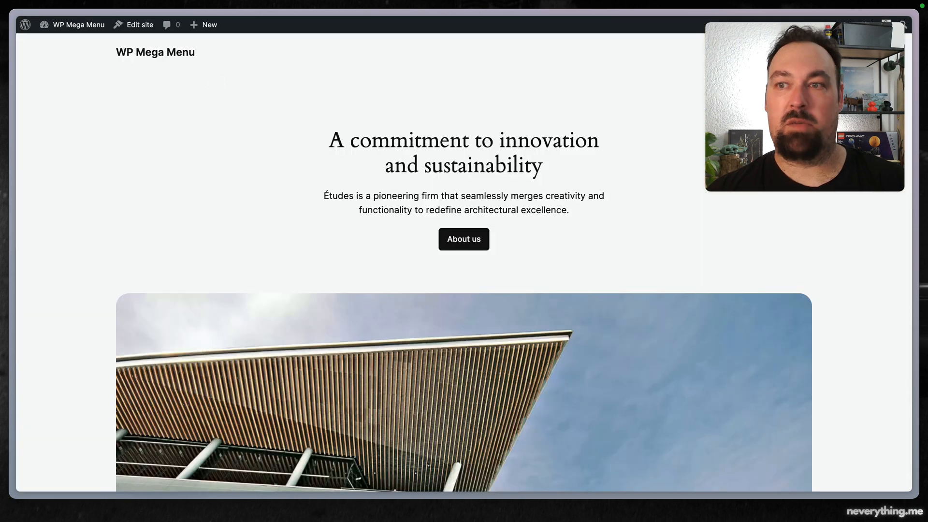
{"action": "mouse_move", "coordinate": [703, 215]}
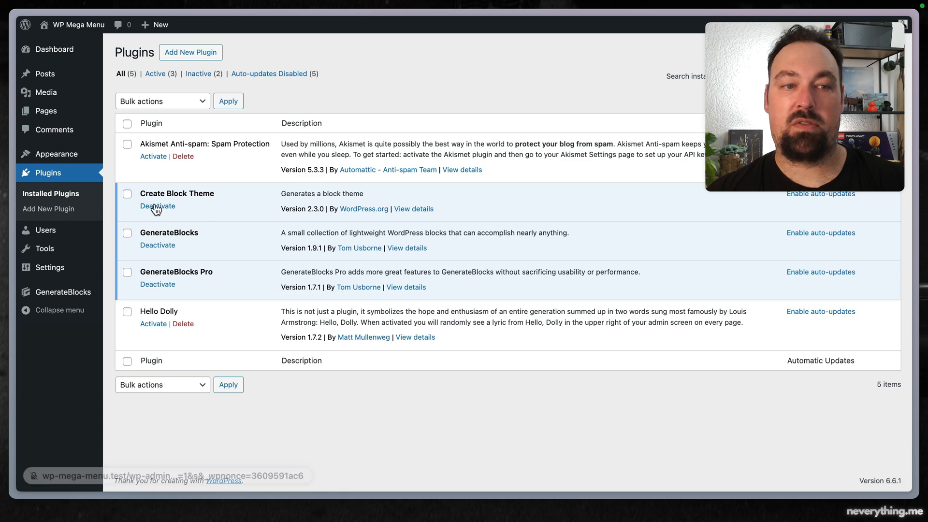
- View the installed themes under Appearance with Twenty Twenty-Four active
{"action": "left_click", "coordinate": [56, 154]}
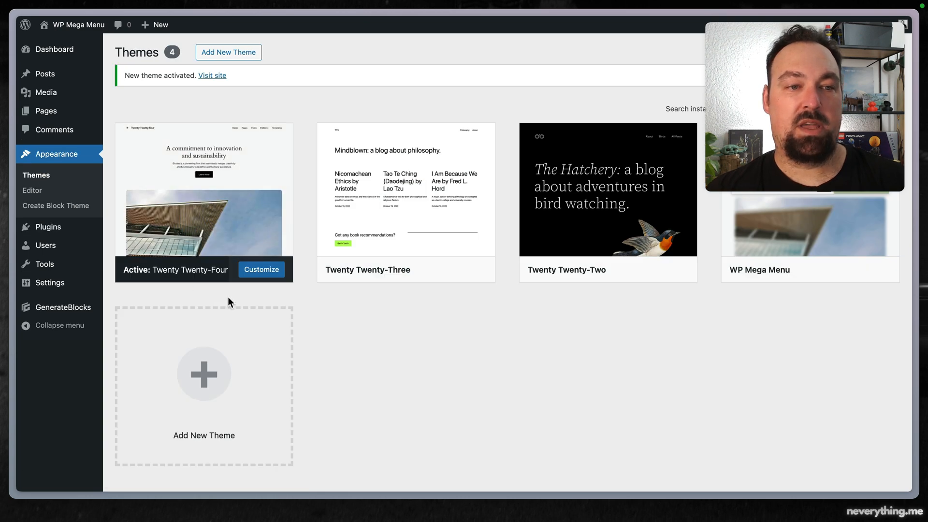
- Start a child of Twenty Twenty-Four named WP Mega Menu Theme by Silvan Hagen
{"action": "left_click", "coordinate": [57, 205]}
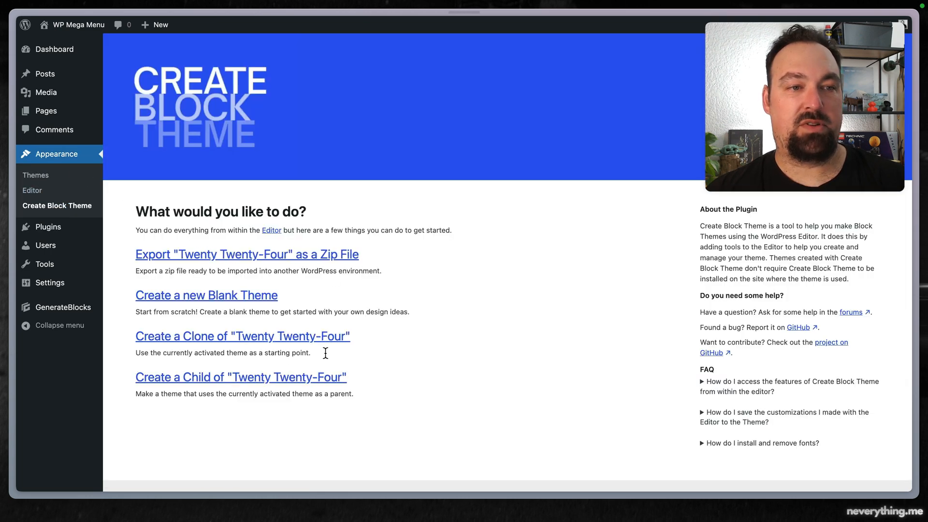
{"action": "left_click", "coordinate": [241, 377]}
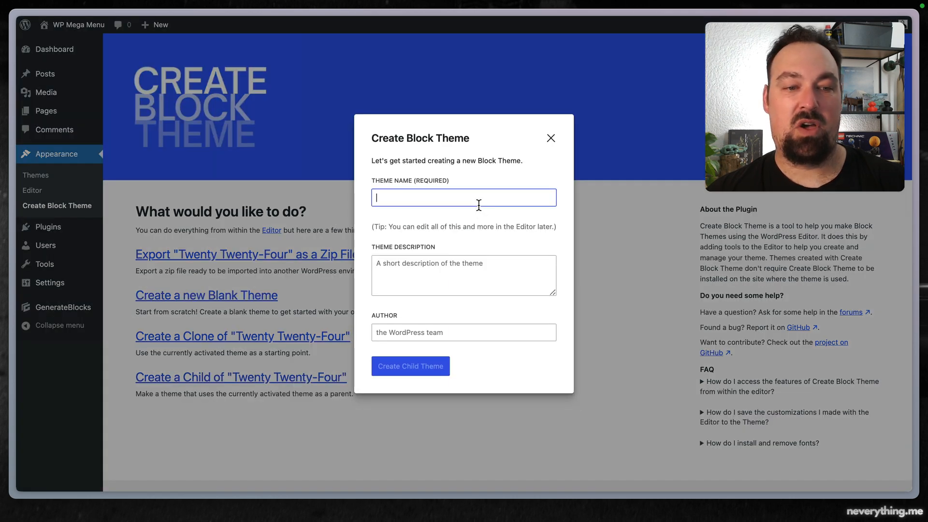
{"action": "type", "text": "WP"}
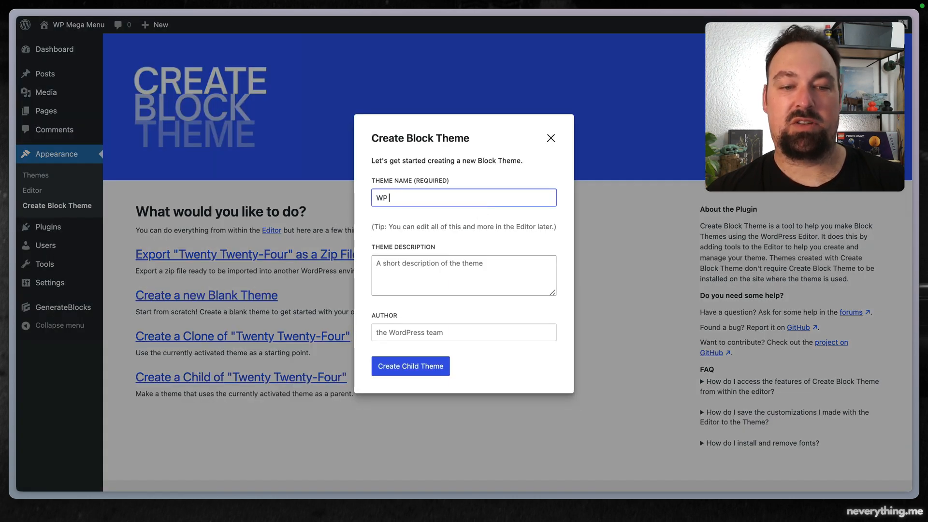
{"action": "type", "text": "Mega Menu"}
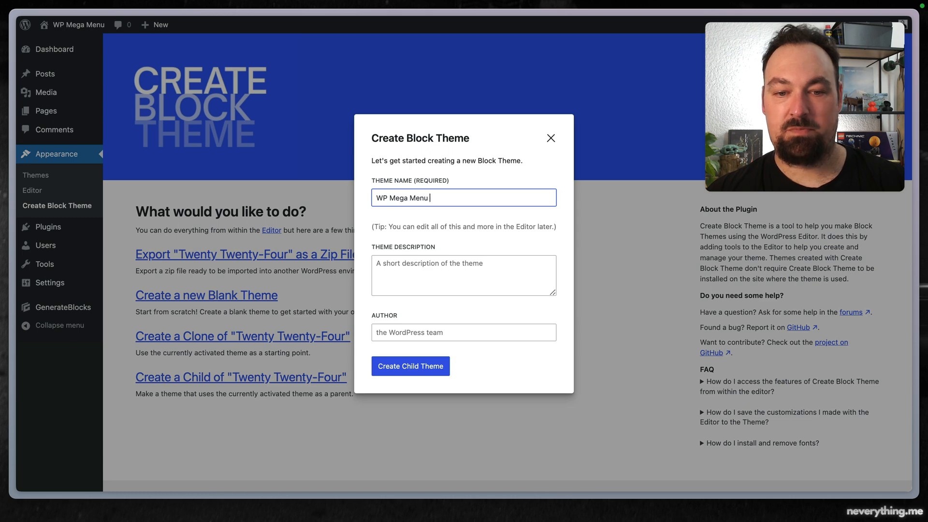
{"action": "type", "text": "Theme"}
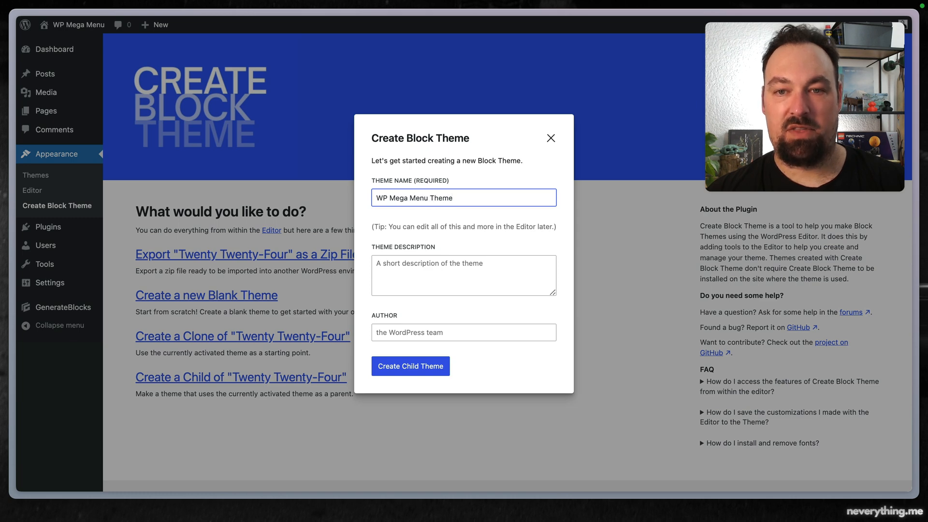
{"action": "left_click", "coordinate": [463, 331]}
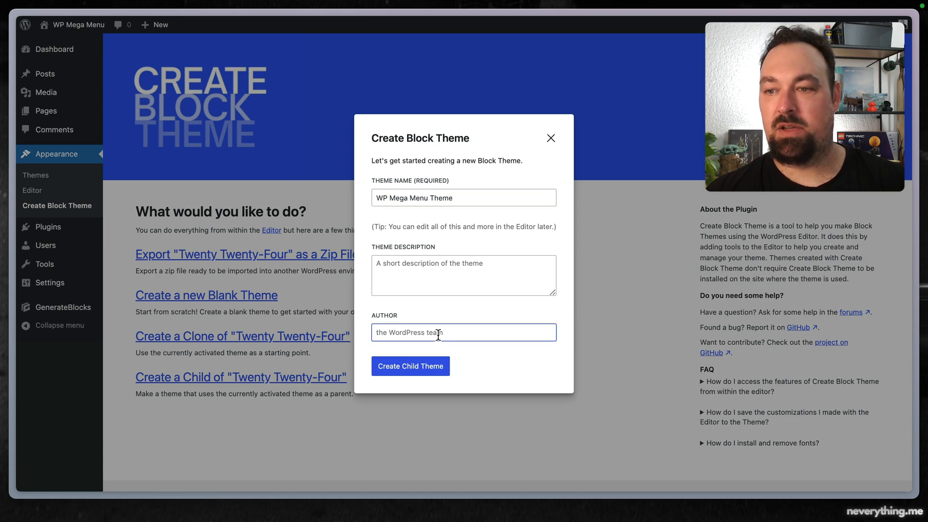
{"action": "type", "text": "Silvan Hagen"}
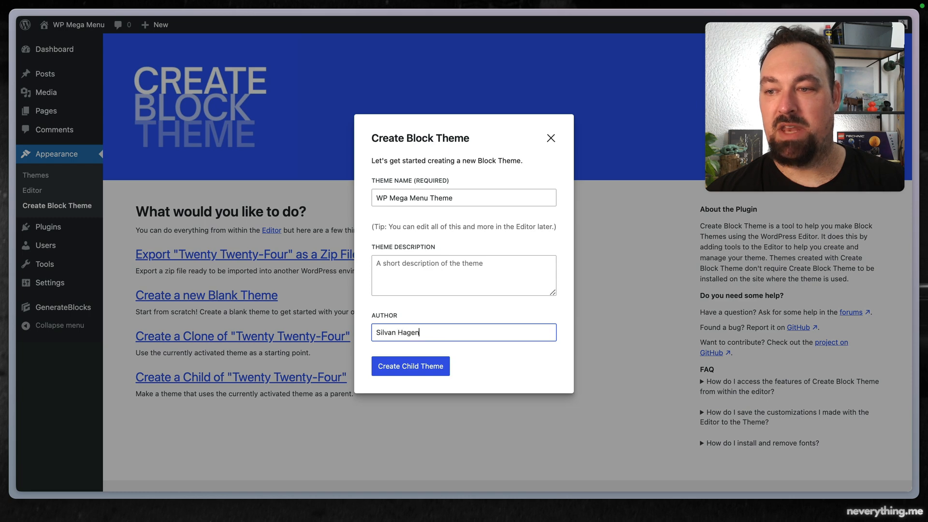
- Create the child theme and acknowledge the success message
{"action": "left_click", "coordinate": [410, 365]}
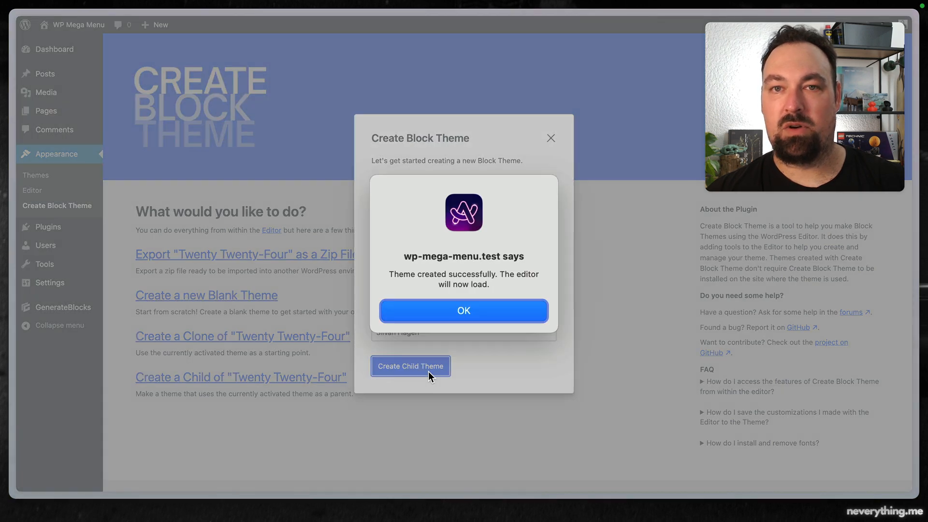
{"action": "left_click", "coordinate": [463, 311]}
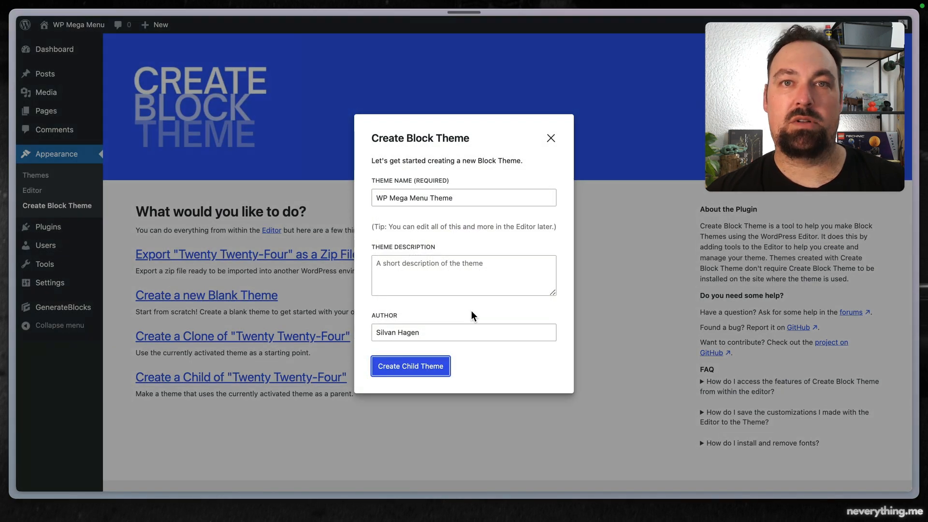
{"action": "left_click", "coordinate": [410, 365]}
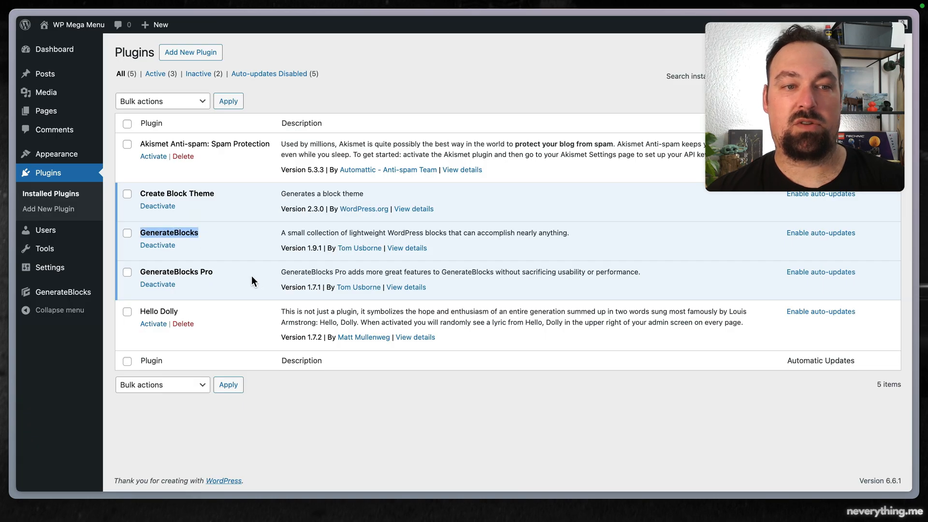
{"action": "mouse_move", "coordinate": [183, 273]}
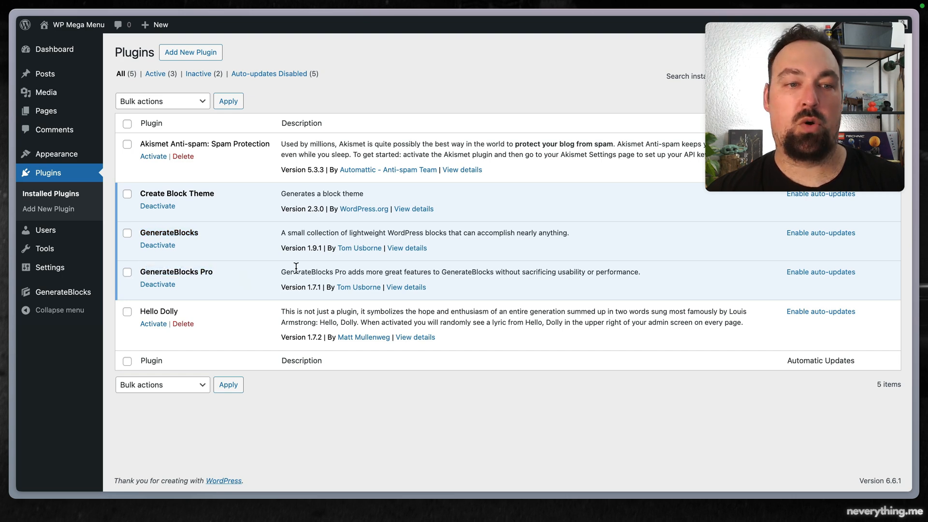
{"action": "mouse_move", "coordinate": [242, 286]}
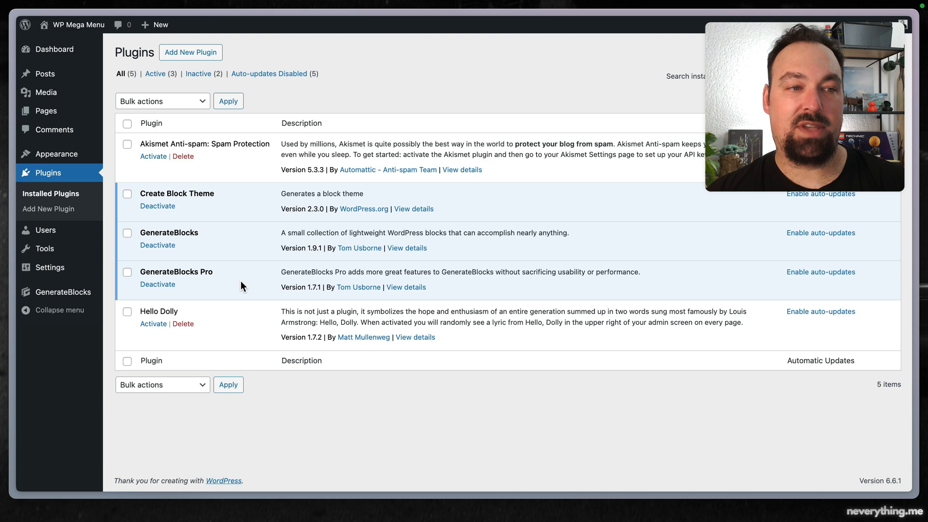
{"action": "mouse_move", "coordinate": [224, 288]}
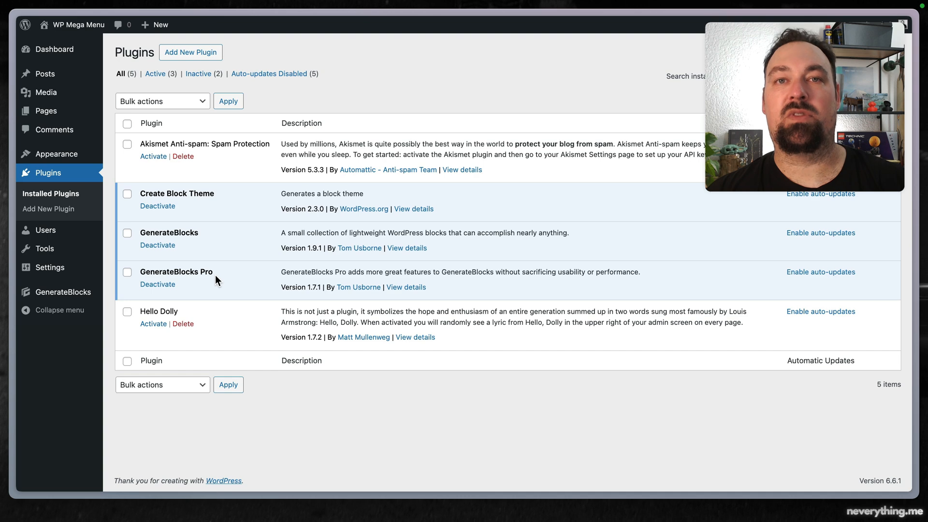
{"action": "mouse_move", "coordinate": [212, 239]}
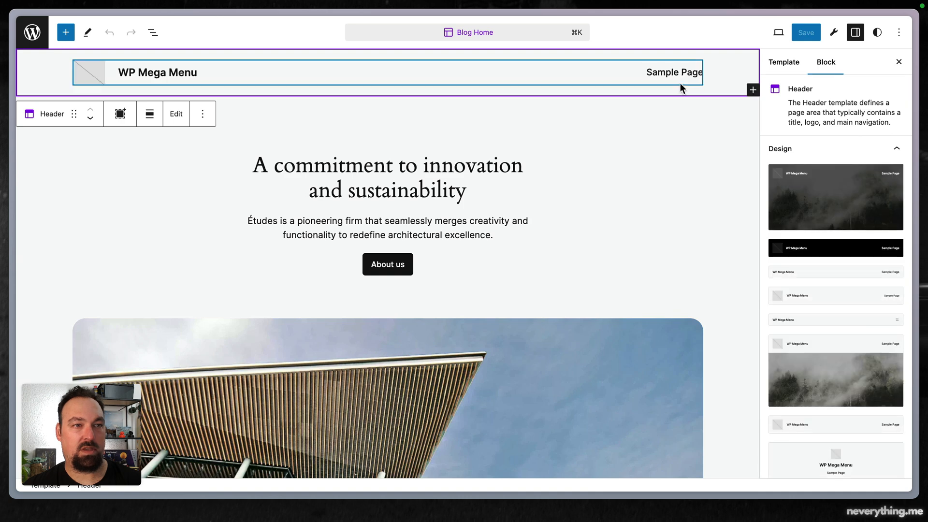
{"action": "mouse_move", "coordinate": [17, 114]}
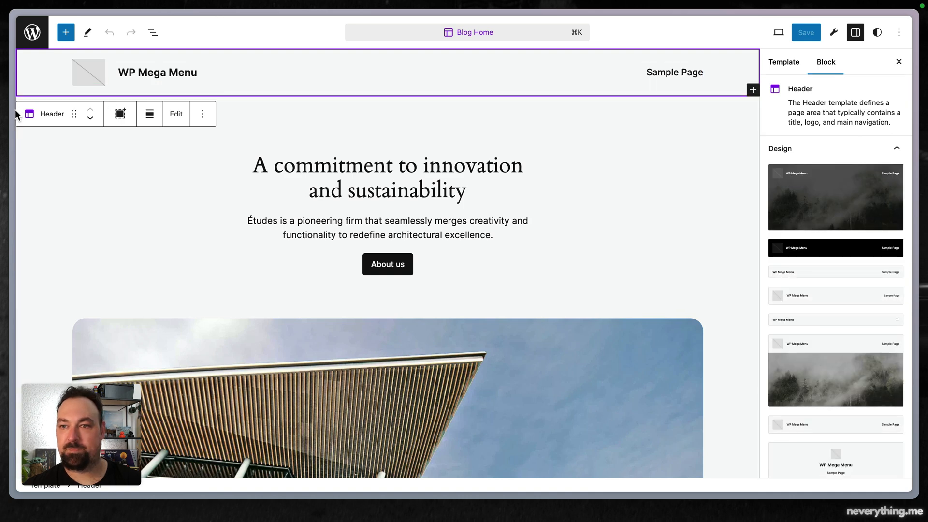
- Delete the Navigation block from the header via List View, leaving its row empty
{"action": "left_click", "coordinate": [153, 32]}
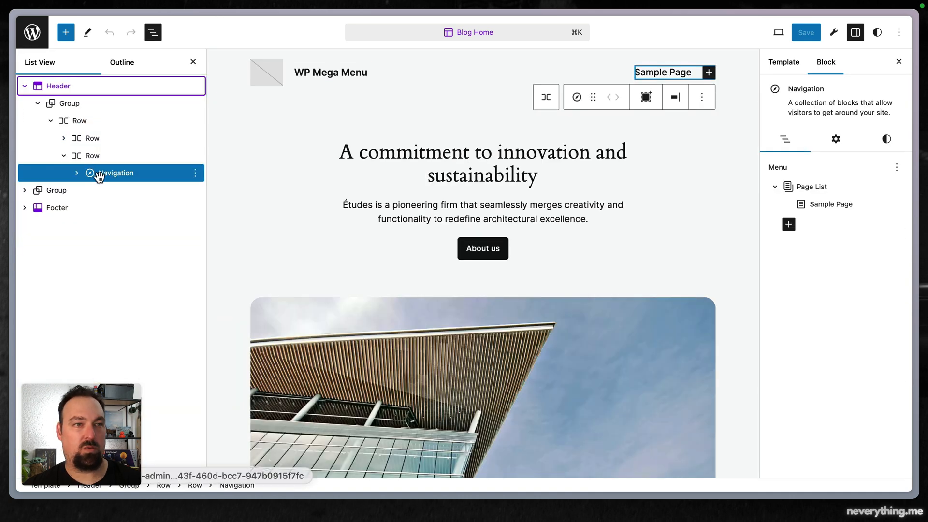
{"action": "left_click", "coordinate": [195, 173]}
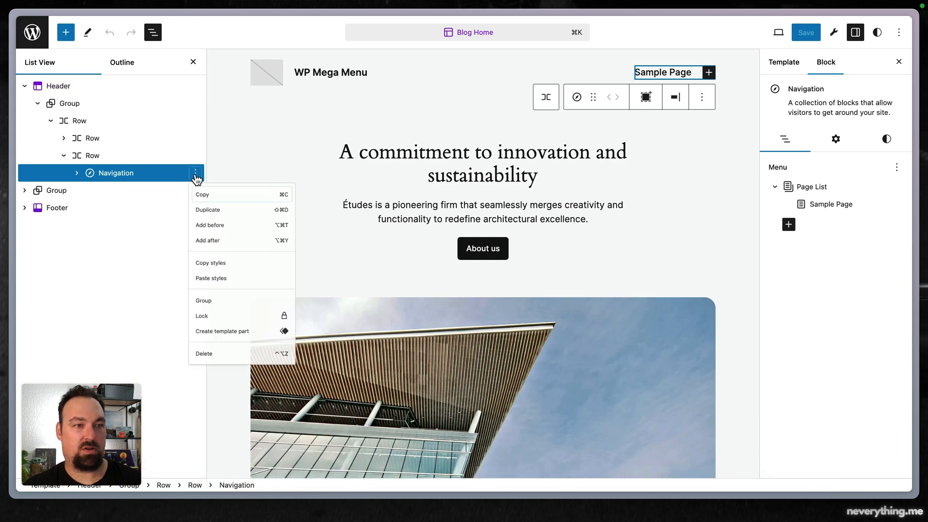
{"action": "left_click", "coordinate": [204, 353]}
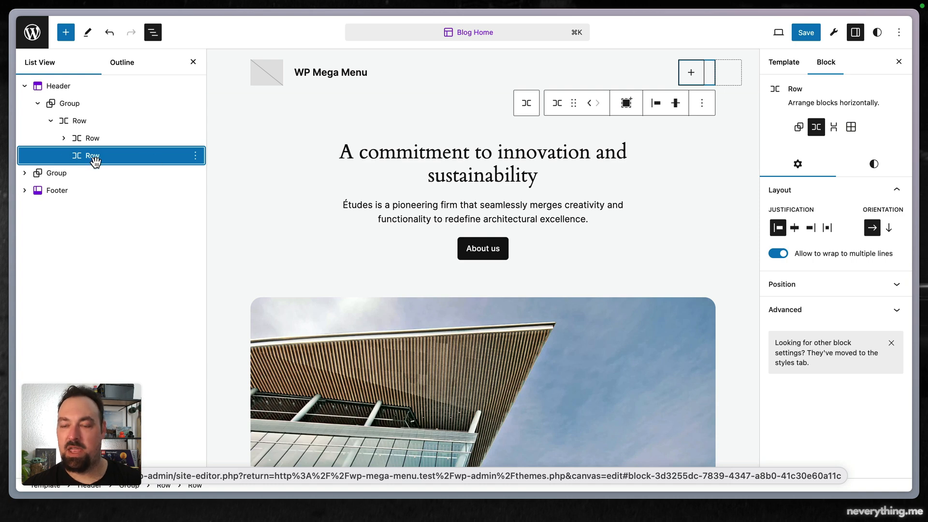
- Insert an Accordion in the empty row titled My Super Menu with content 'Here is'
{"action": "left_click", "coordinate": [690, 73]}
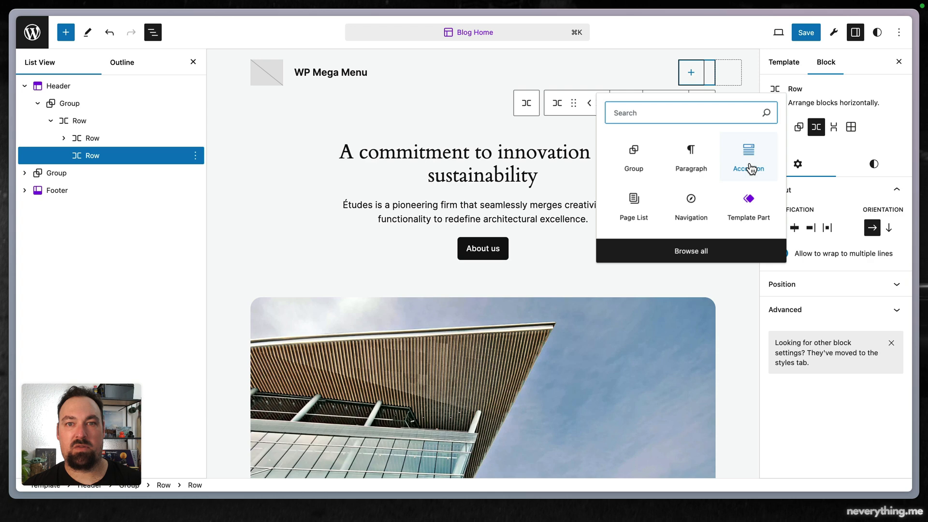
{"action": "left_click", "coordinate": [747, 156]}
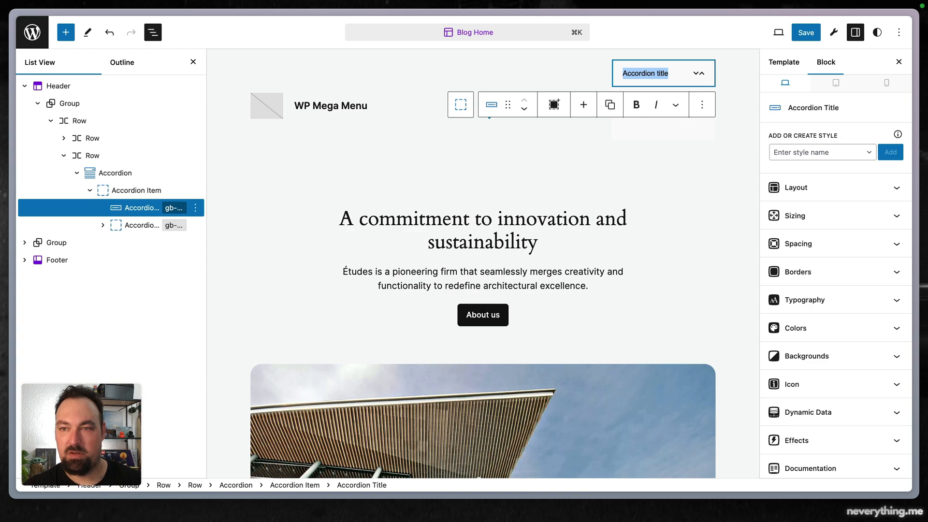
{"action": "type", "text": "My Super Menu Item"}
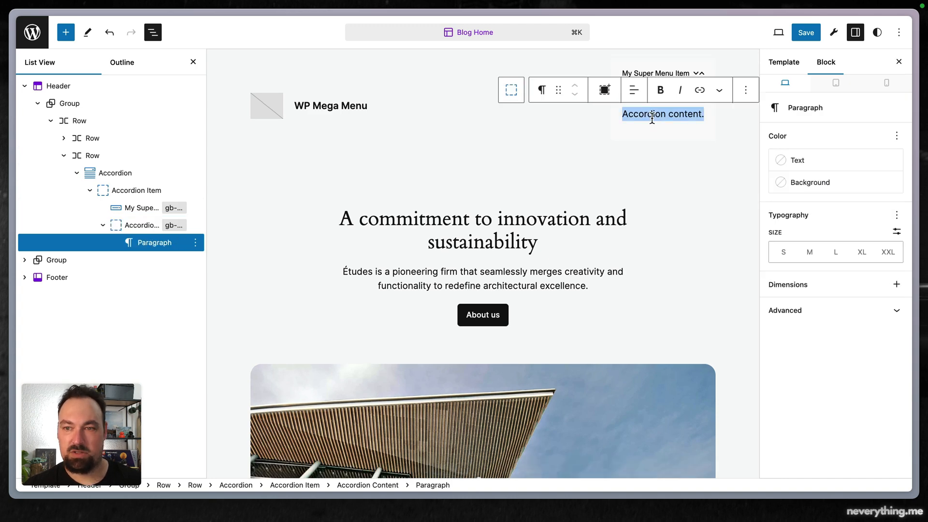
{"action": "type", "text": "Here i s"}
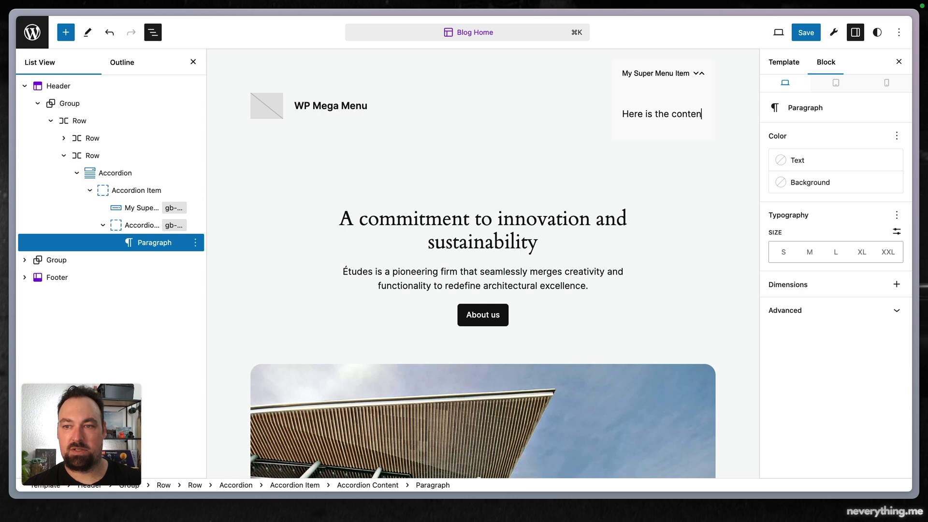
- View the live site and collapse then expand the new accordion menu item
{"action": "left_click", "coordinate": [804, 32]}
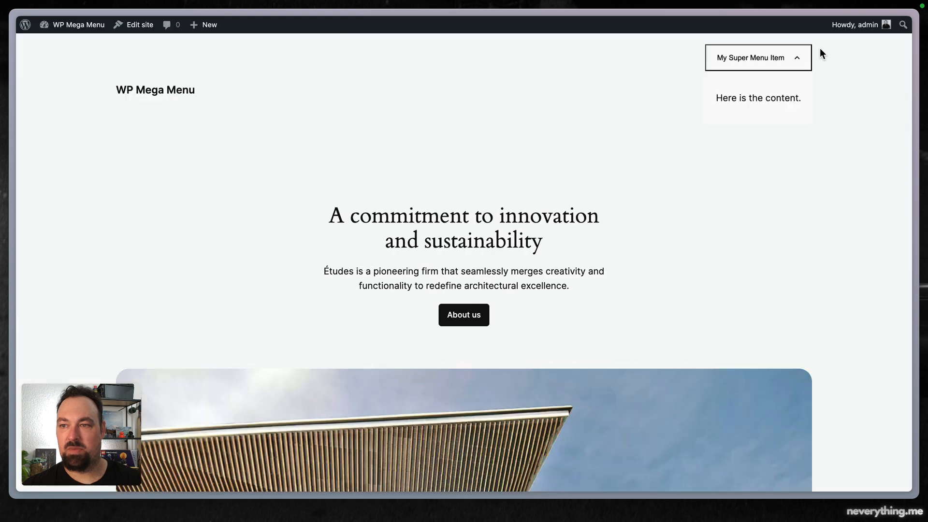
{"action": "left_click", "coordinate": [757, 57]}
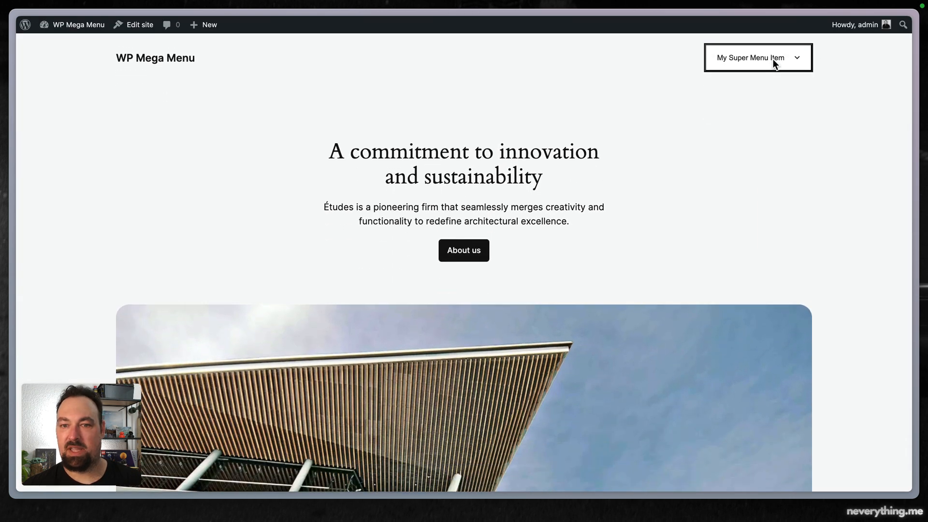
{"action": "left_click", "coordinate": [757, 57]}
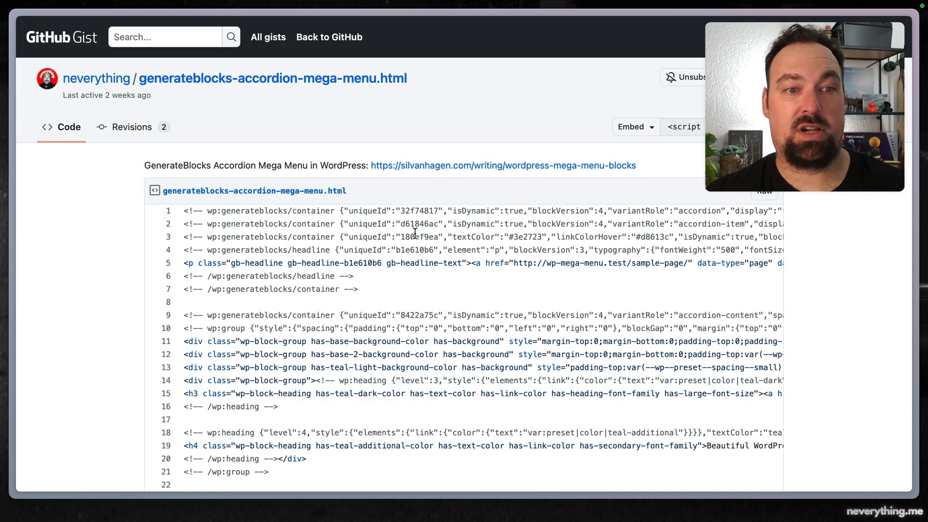
{"action": "mouse_move", "coordinate": [763, 195]}
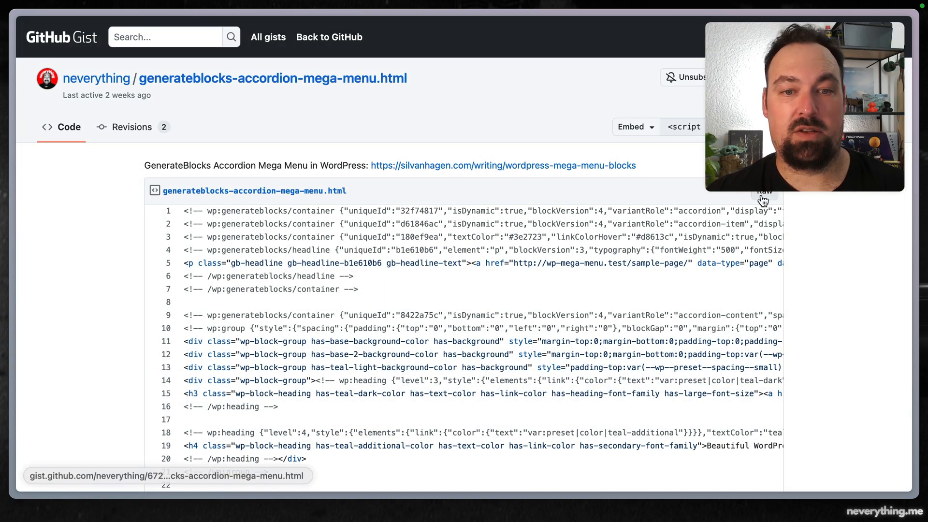
- Show the gist's mega menu markup as raw plain text
{"action": "left_click", "coordinate": [763, 190]}
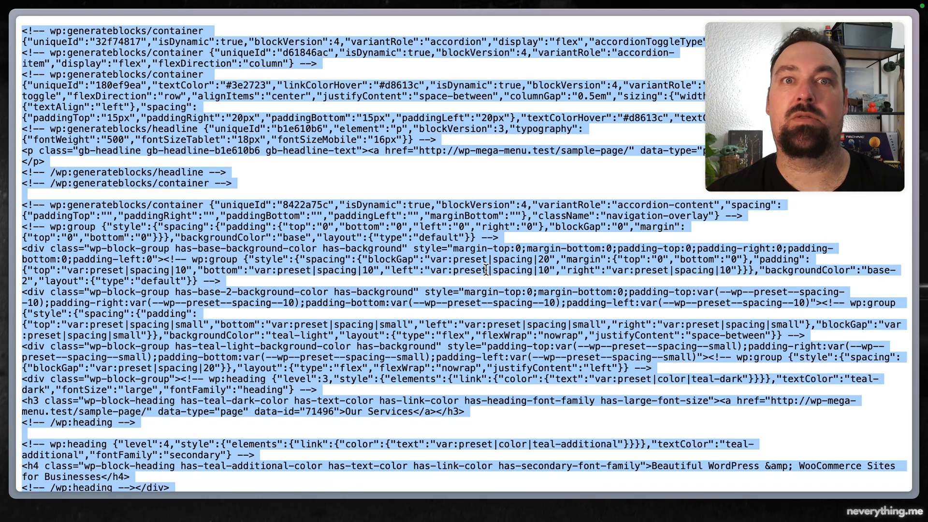
{"action": "scroll", "scroll_direction": "down", "scroll_amount": 3}
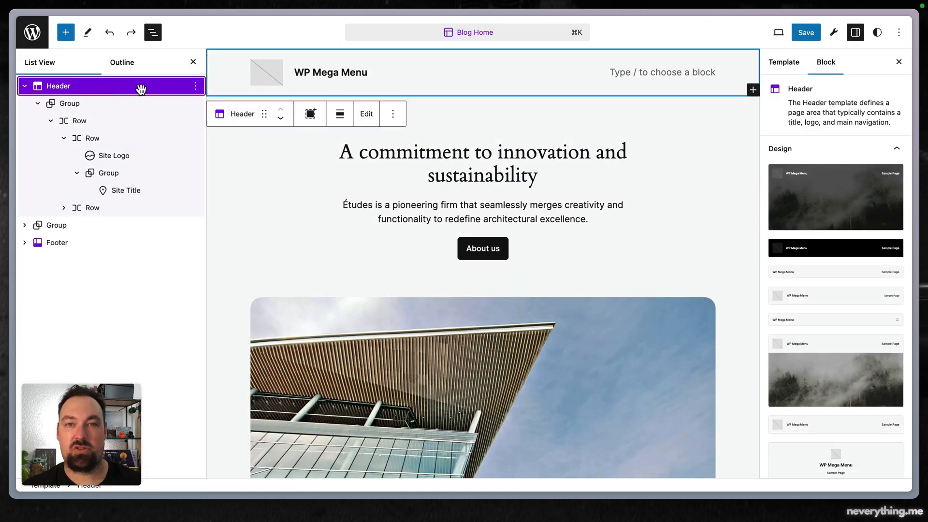
- Edit the Header template part on its own and switch to the code editor
{"action": "left_click", "coordinate": [365, 114]}
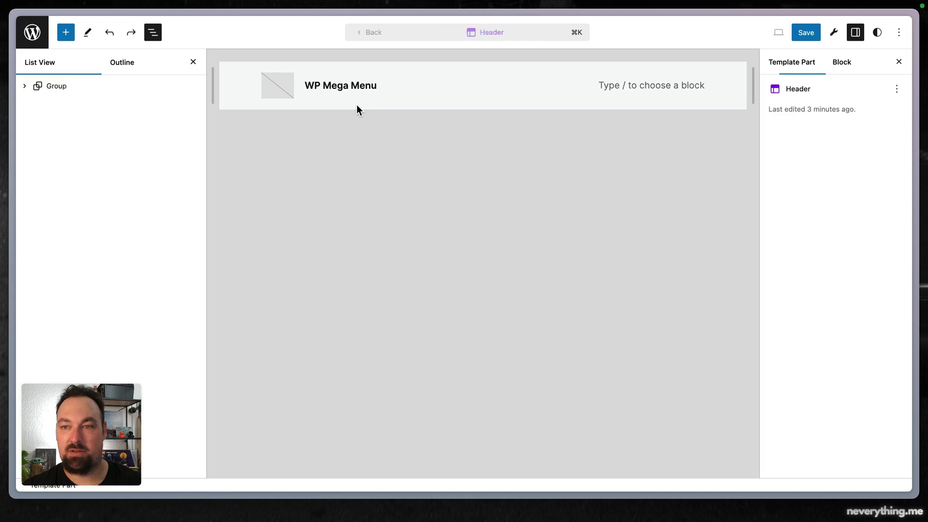
{"action": "left_click", "coordinate": [650, 85]}
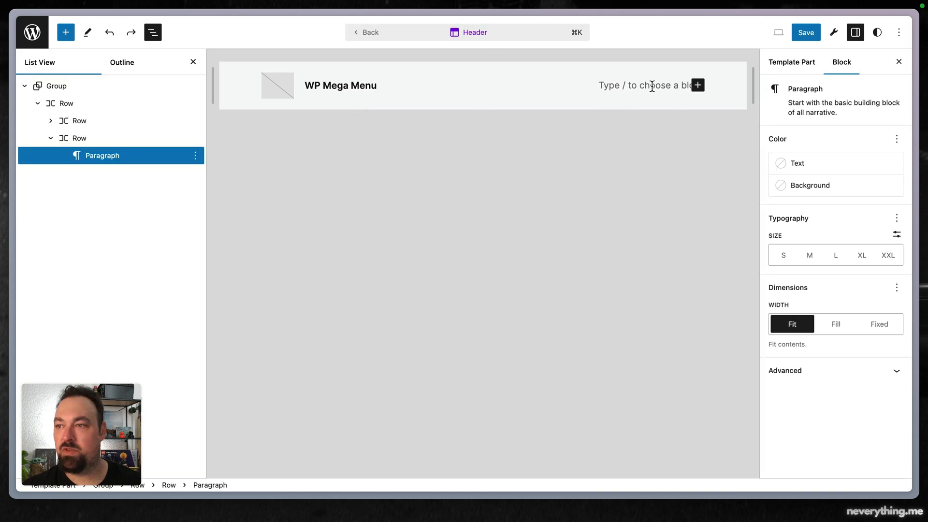
{"action": "left_click", "coordinate": [899, 32]}
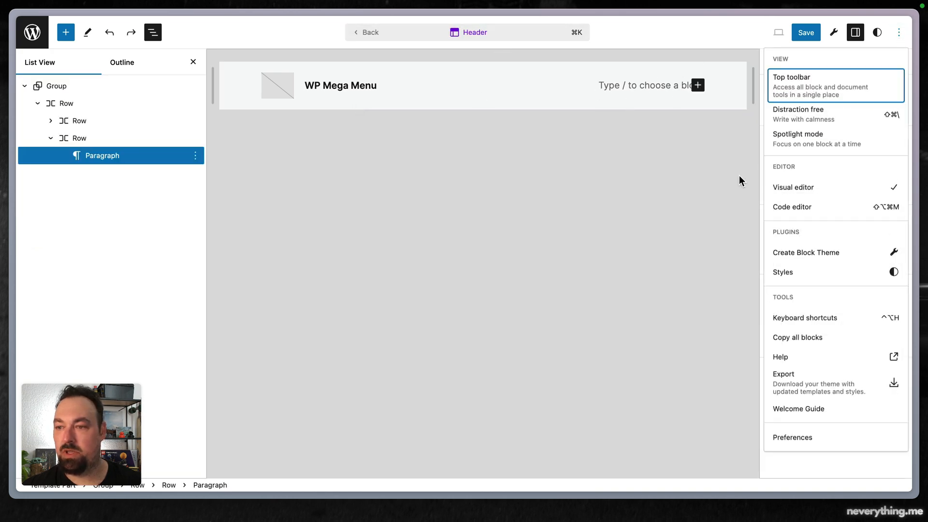
{"action": "left_click", "coordinate": [791, 207]}
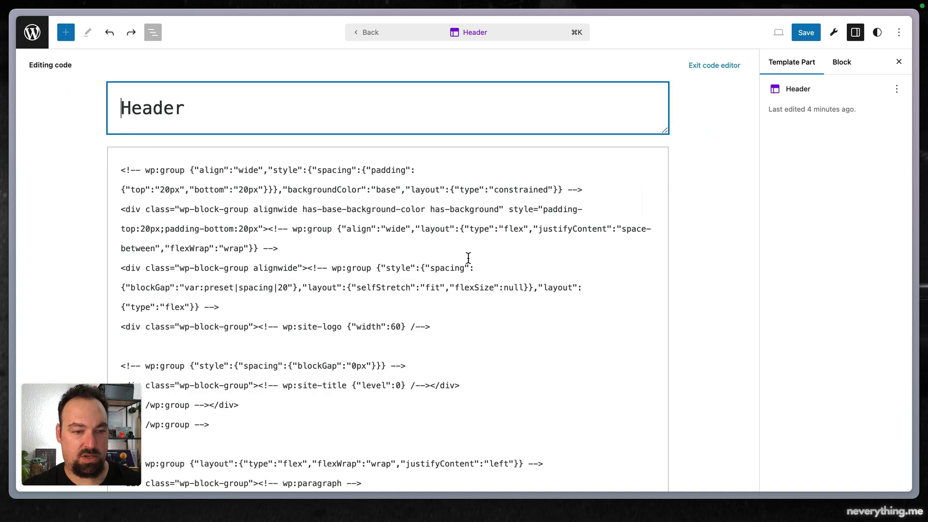
- Select the empty paragraph markup to replace it with the gist's mega menu
{"action": "scroll", "scroll_direction": "down", "scroll_amount": 3}
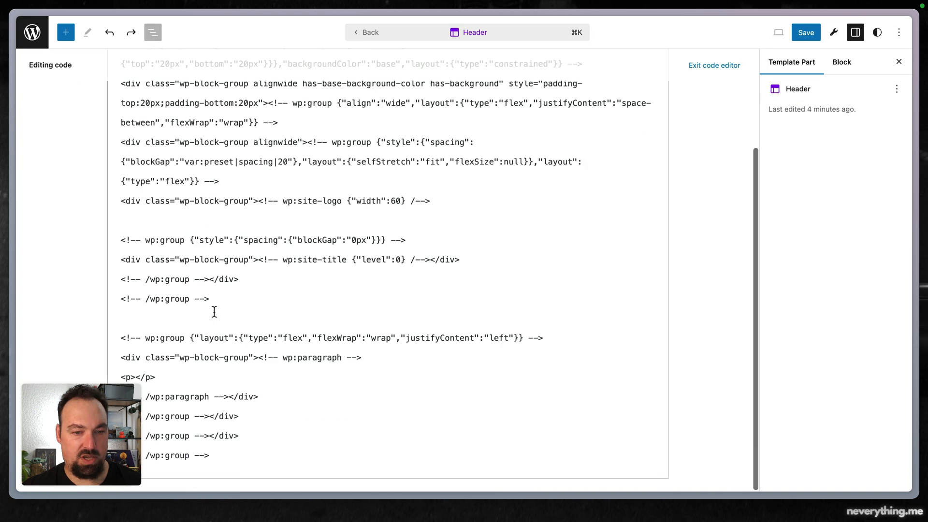
{"action": "mouse_move", "coordinate": [261, 366]}
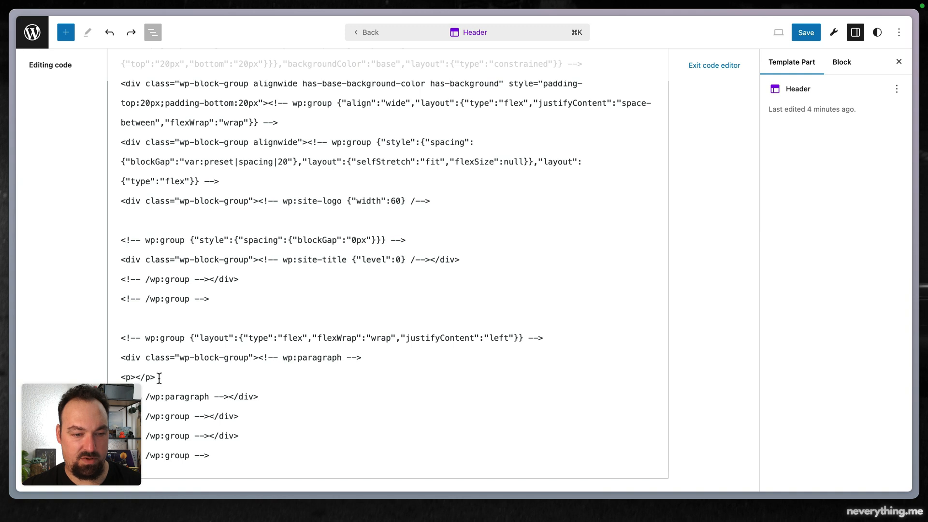
{"action": "double_click", "coordinate": [137, 377]}
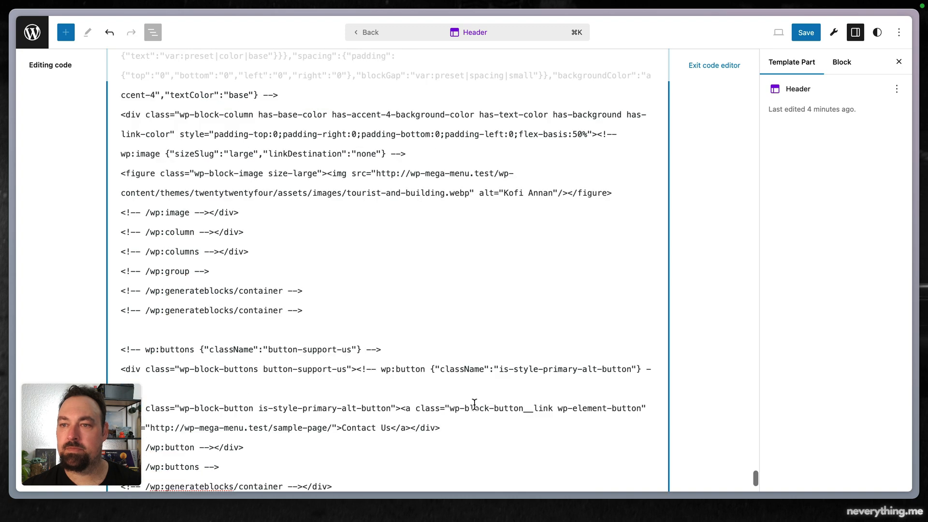
- Exit the code editor and inspect the Our Services and Articles menu titles
{"action": "left_click", "coordinate": [713, 65]}
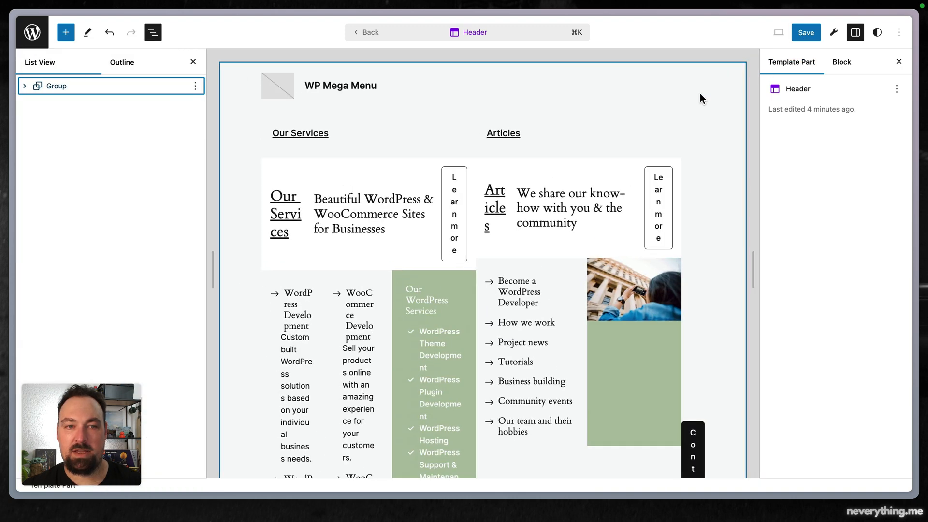
{"action": "mouse_move", "coordinate": [280, 141]}
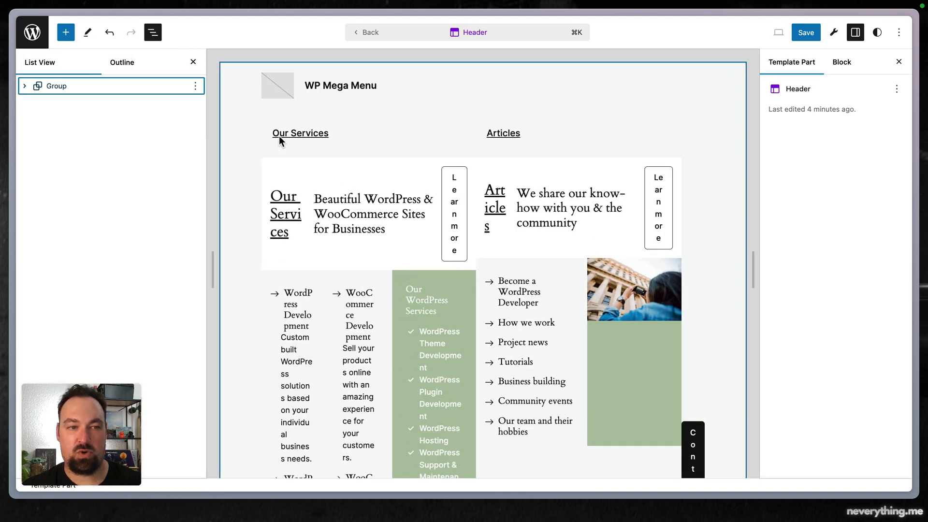
{"action": "left_click", "coordinate": [299, 132]}
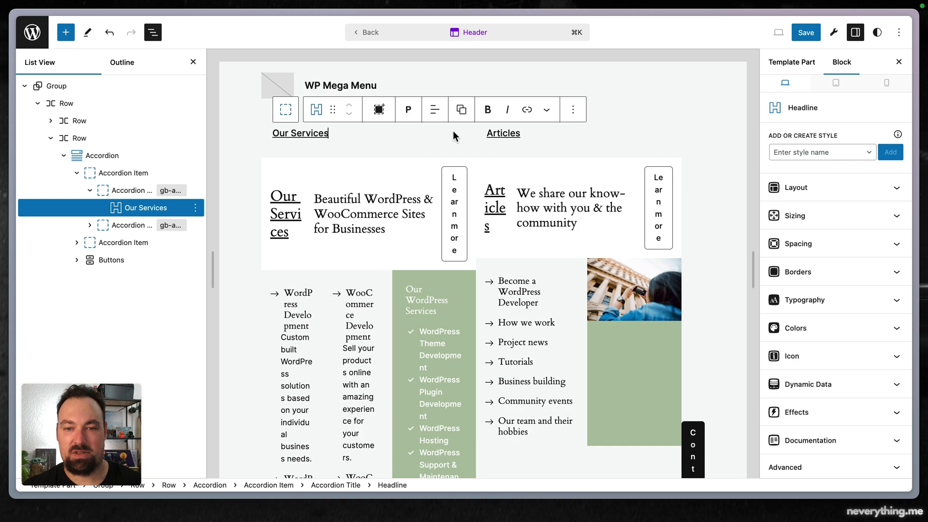
{"action": "left_click", "coordinate": [503, 132]}
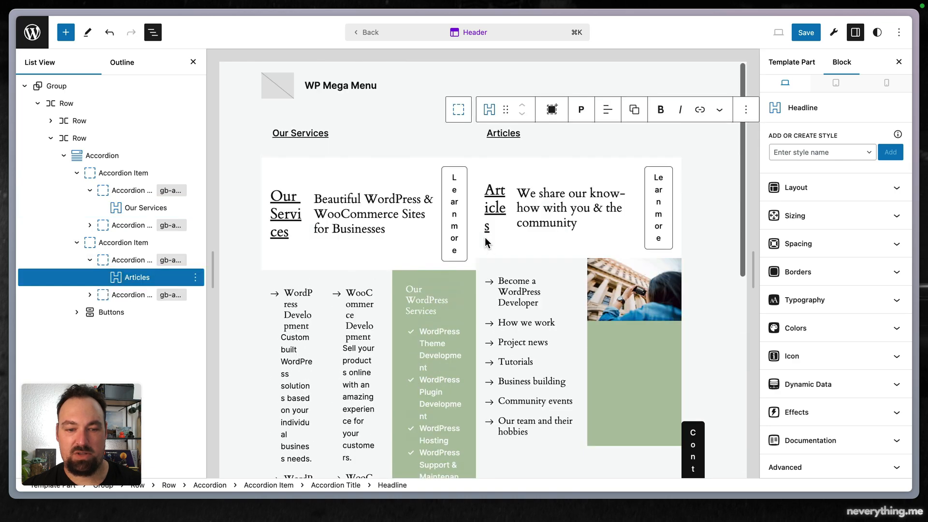
{"action": "mouse_move", "coordinate": [446, 239]}
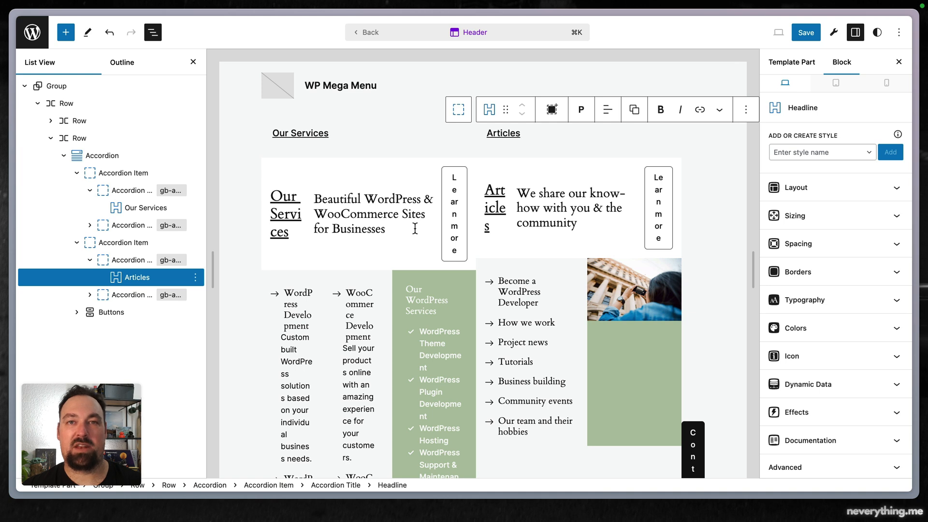
{"action": "mouse_move", "coordinate": [422, 198]}
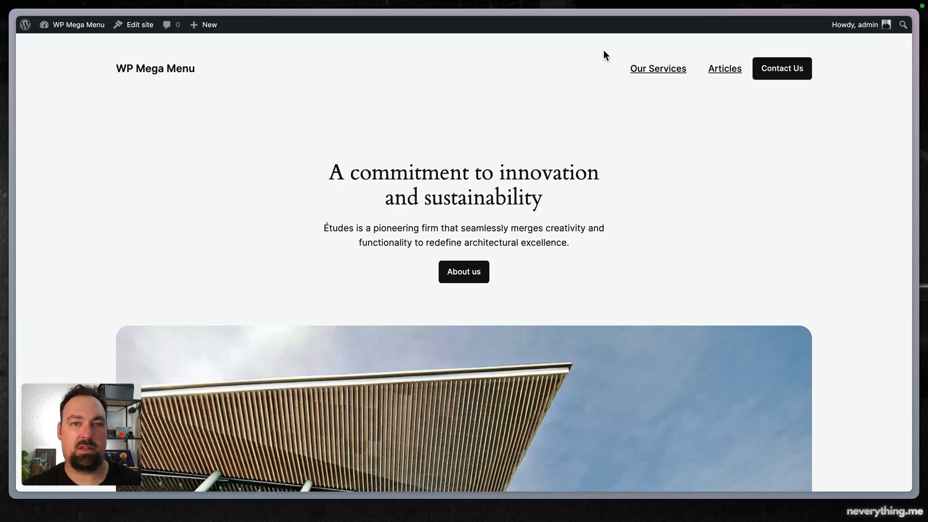
{"action": "mouse_move", "coordinate": [657, 81]}
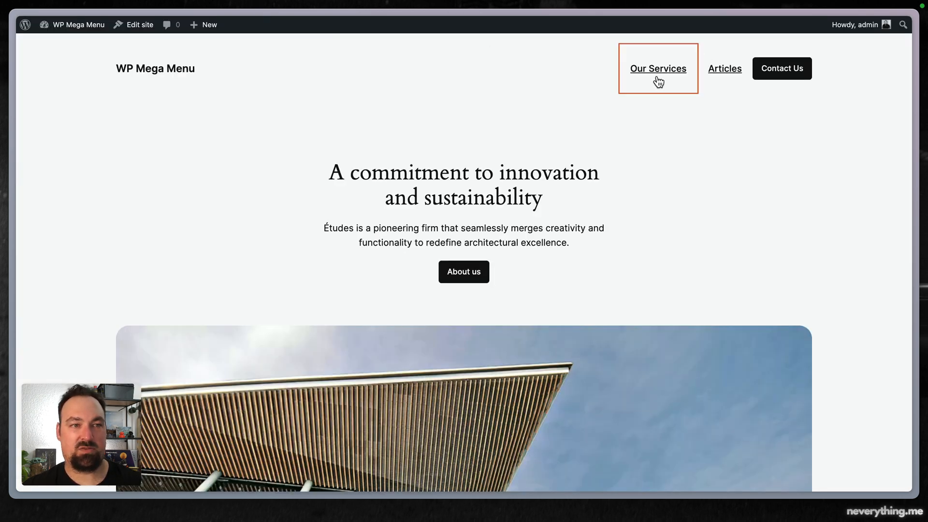
{"action": "mouse_move", "coordinate": [207, 91]}
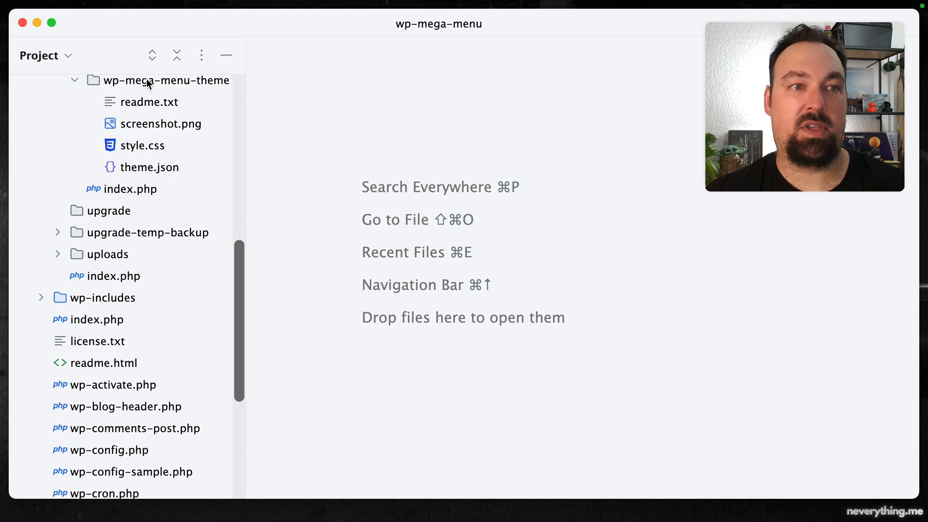
{"action": "mouse_move", "coordinate": [181, 86]}
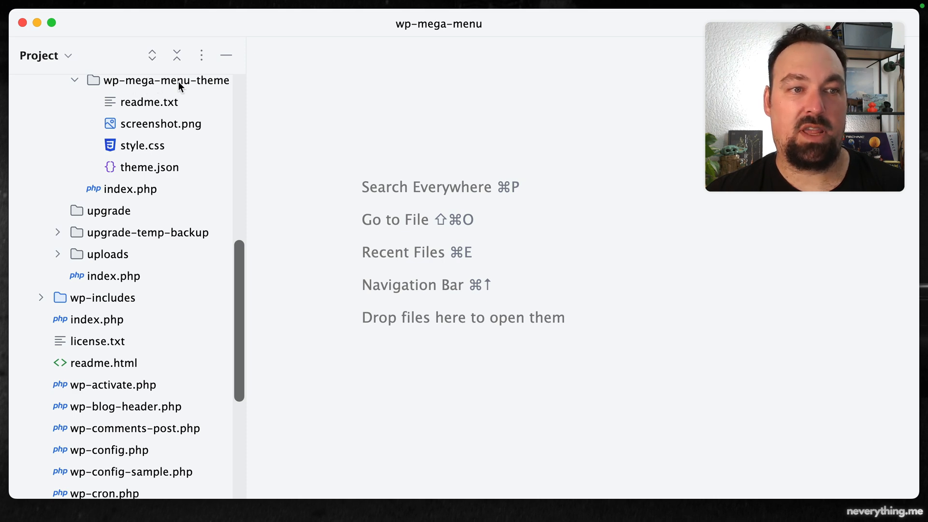
{"action": "mouse_move", "coordinate": [172, 120]}
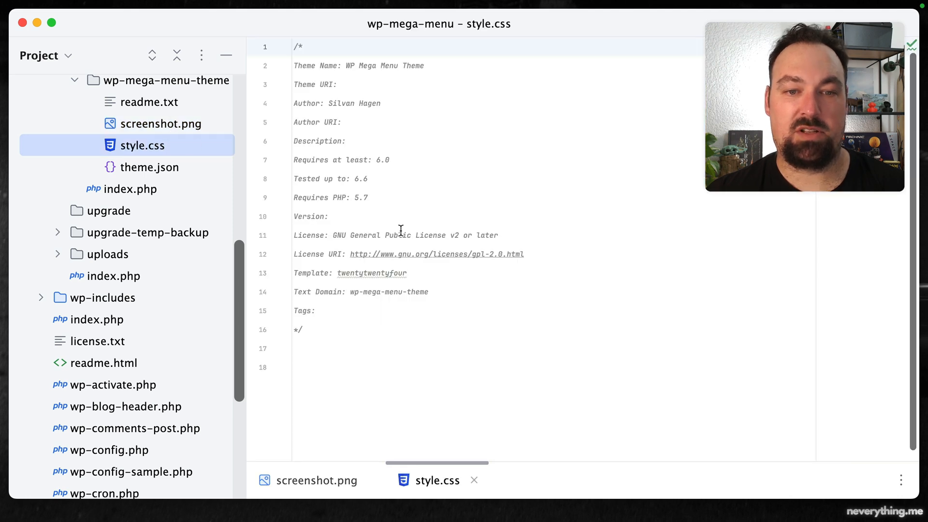
- Pick the parent theme name twentytwentyfour and name a new file functions.js
{"action": "double_click", "coordinate": [371, 272]}
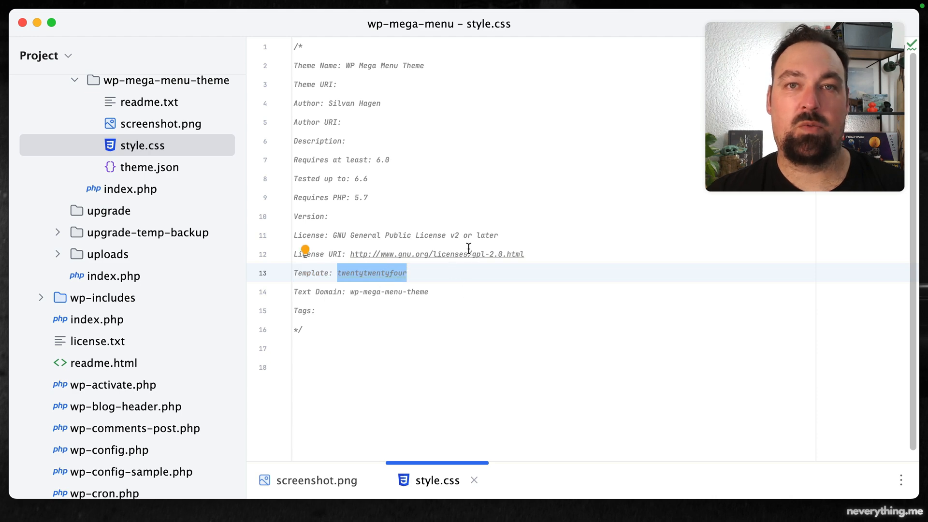
{"action": "mouse_move", "coordinate": [462, 153]}
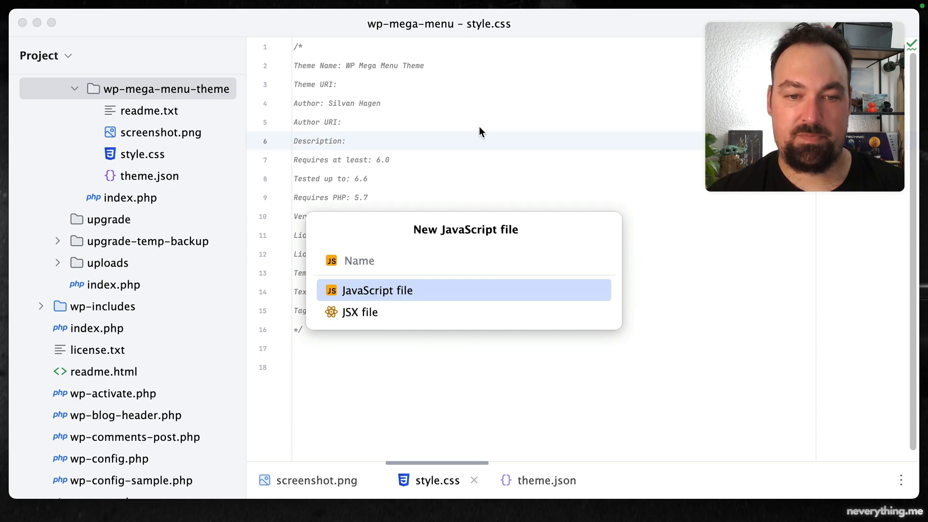
{"action": "type", "text": "funct"}
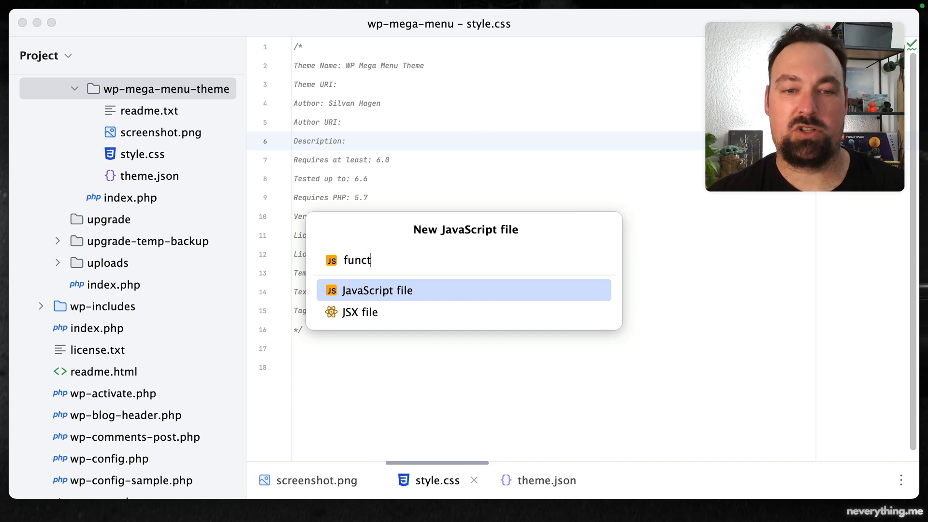
{"action": "type", "text": "ions."}
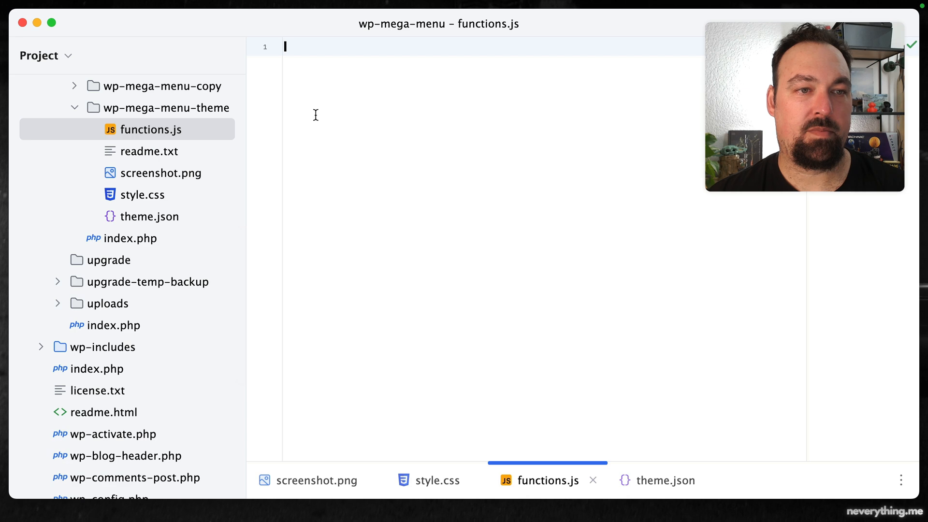
- Create a new PHP file functions.php in the child theme folder
{"action": "right_click", "coordinate": [151, 129]}
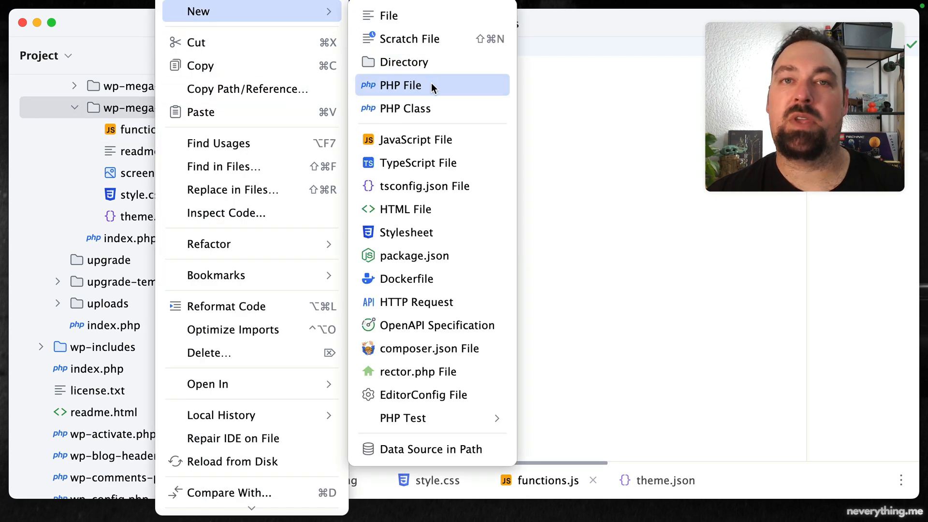
{"action": "left_click", "coordinate": [400, 85]}
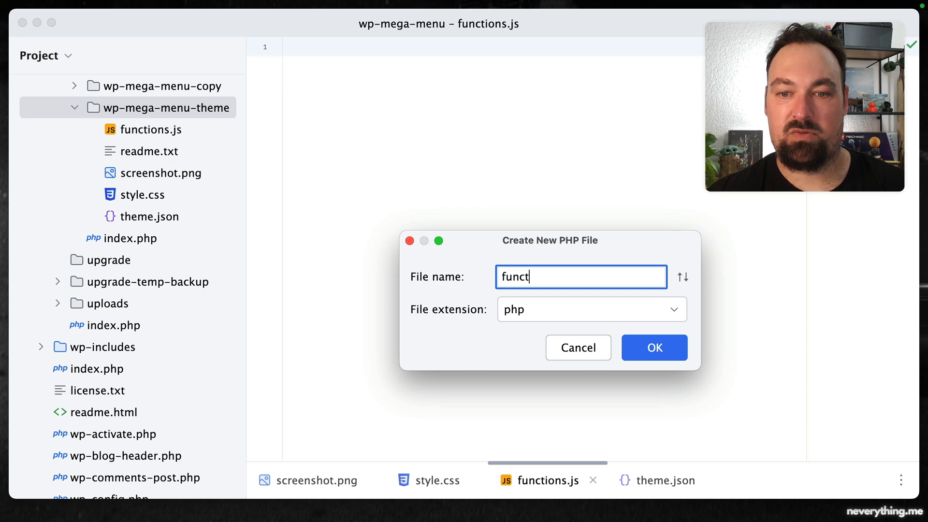
{"action": "left_click", "coordinate": [653, 347]}
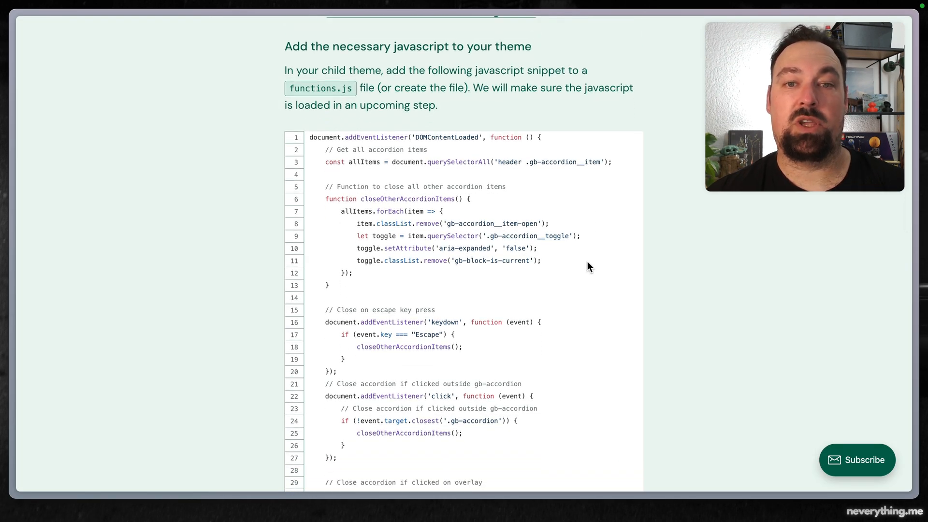
- Scroll the blog post to the functions.js Gist to copy the accordion snippet
{"action": "scroll", "scroll_direction": "down", "scroll_amount": 3}
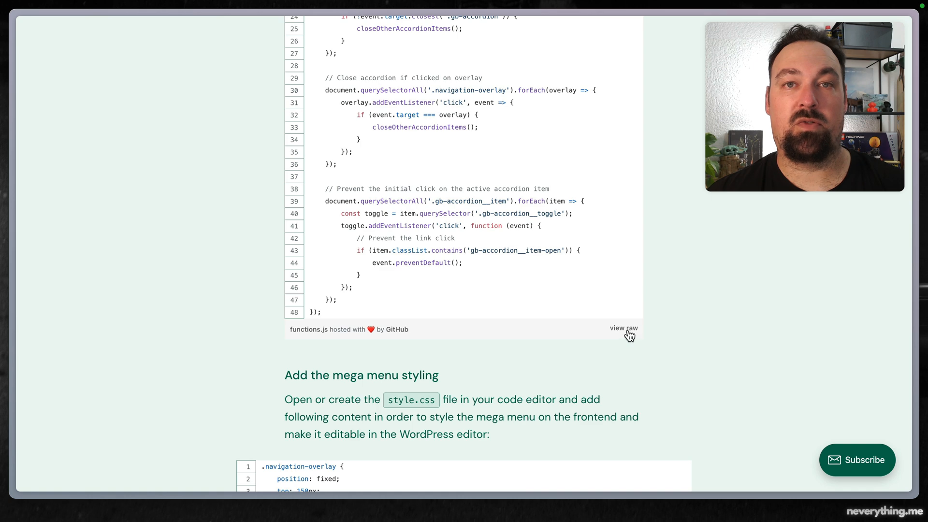
{"action": "scroll", "scroll_direction": "up", "scroll_amount": 3}
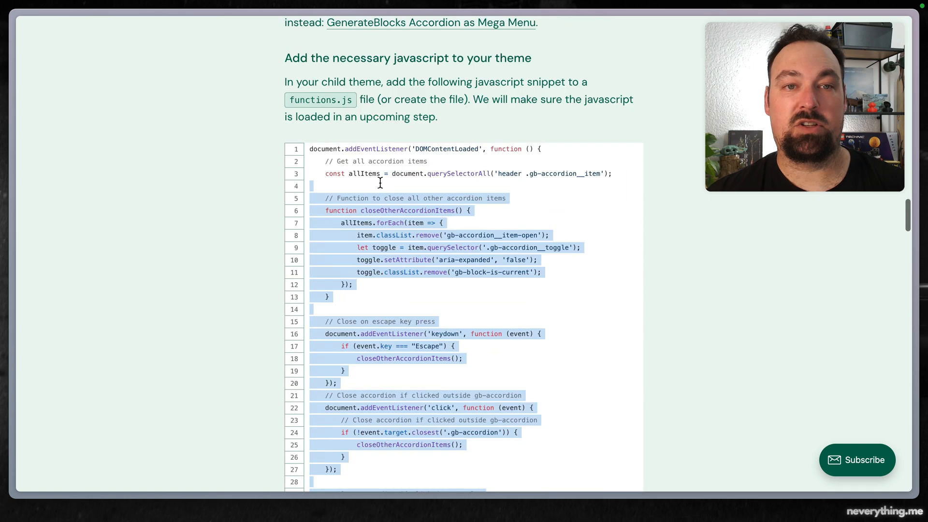
{"action": "scroll", "scroll_direction": "up", "scroll_amount": 3}
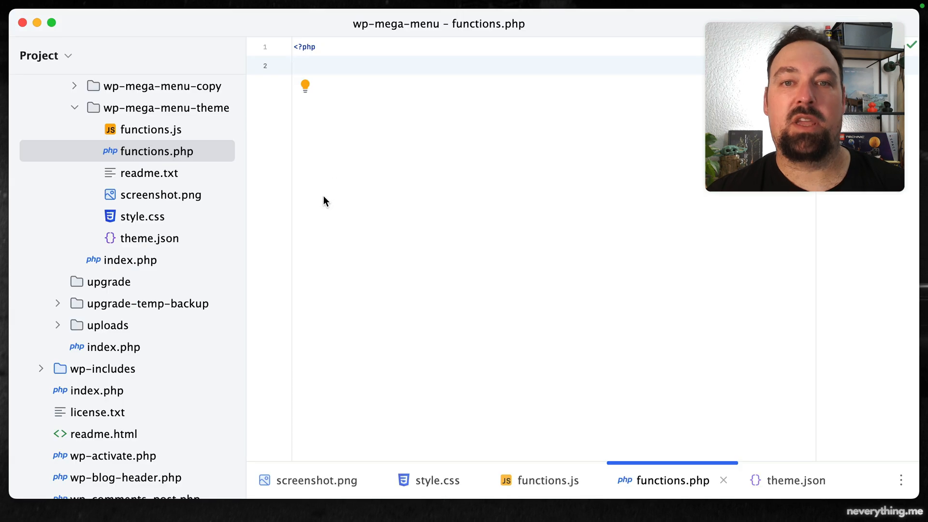
- Paste the tutorial's accordion snippet into the empty functions.js file
{"action": "left_click", "coordinate": [150, 129]}
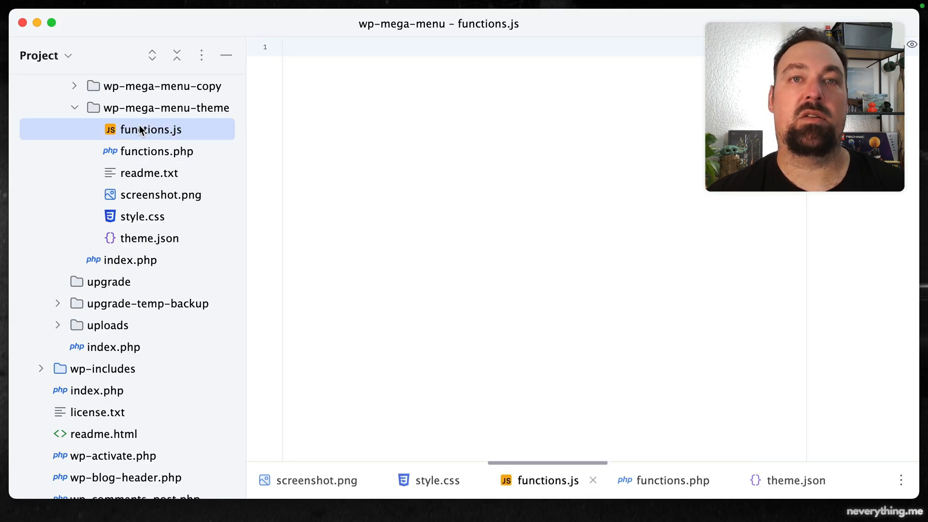
{"action": "left_click", "coordinate": [151, 129]}
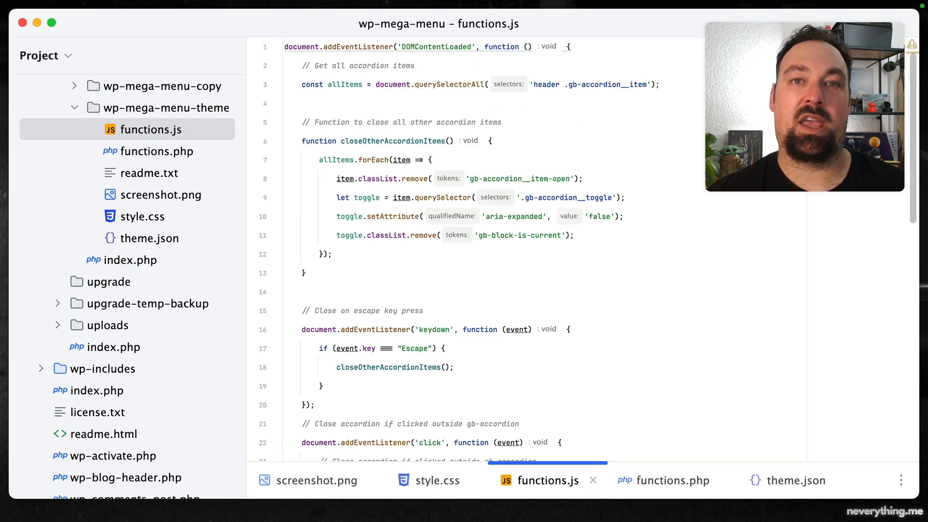
{"action": "mouse_move", "coordinate": [446, 27]}
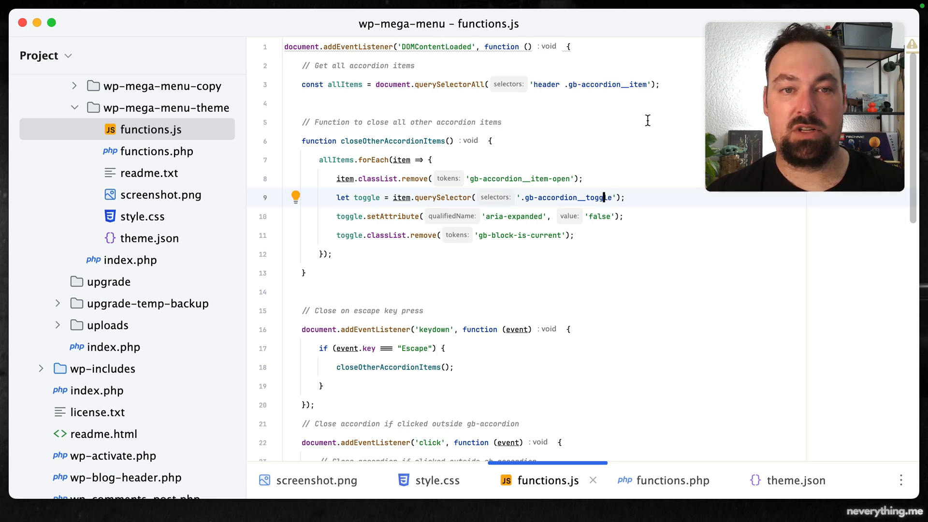
{"action": "mouse_move", "coordinate": [313, 97]}
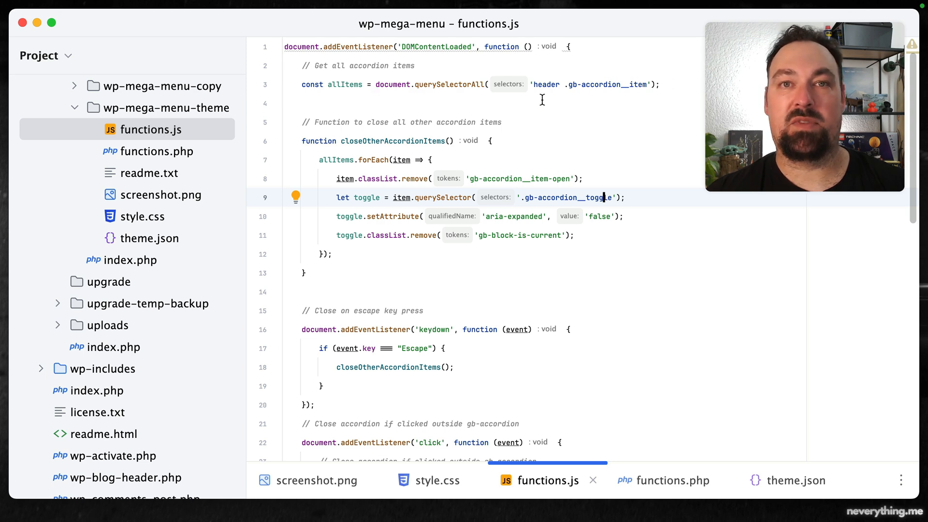
{"action": "mouse_move", "coordinate": [553, 90]}
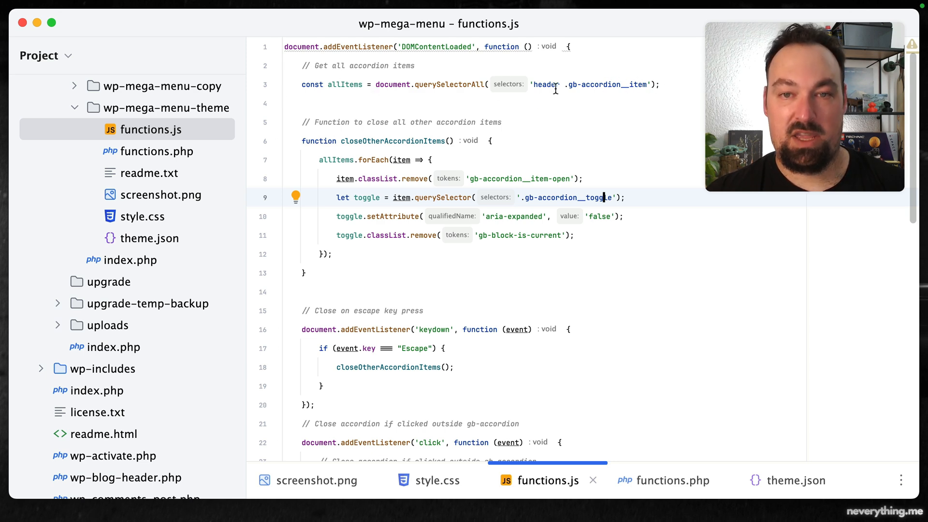
{"action": "mouse_move", "coordinate": [470, 131]}
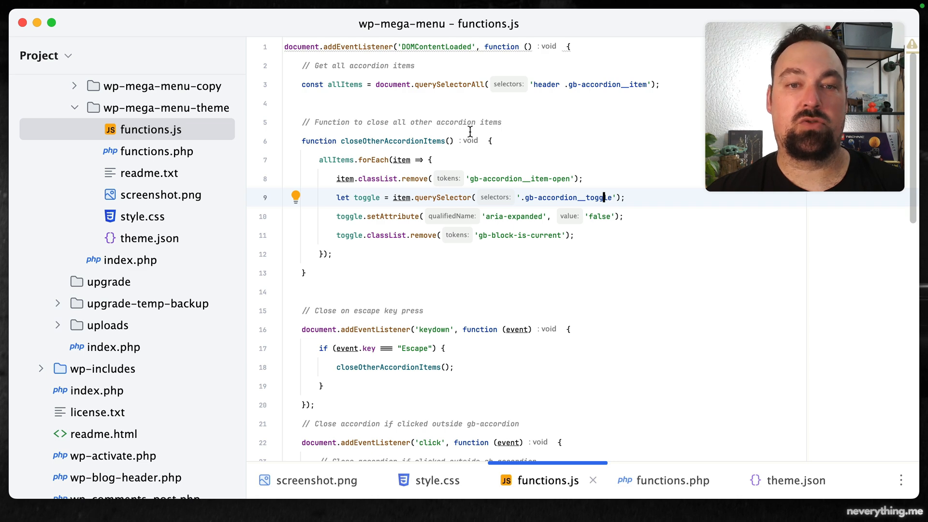
{"action": "mouse_move", "coordinate": [417, 201]}
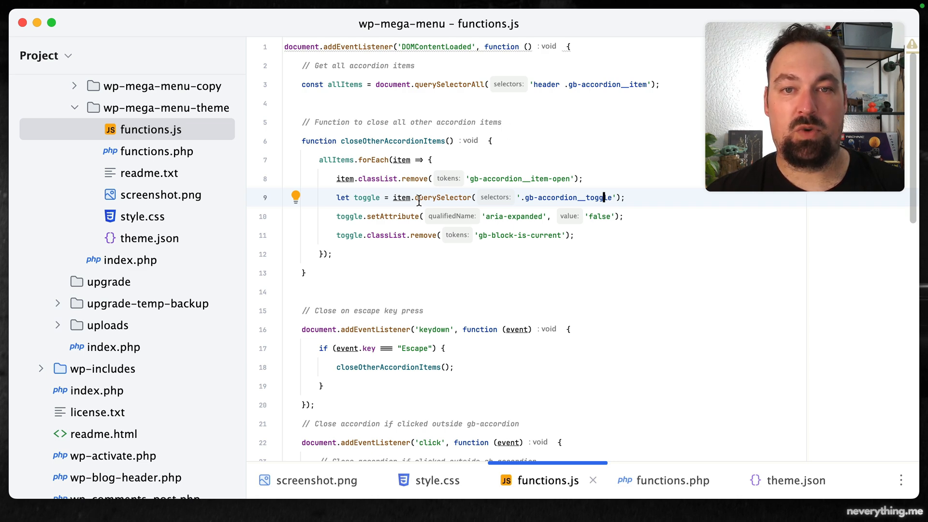
- Review the 48-line script handling Escape, outside clicks and overlay clicks
{"action": "scroll", "scroll_direction": "down", "scroll_amount": 3}
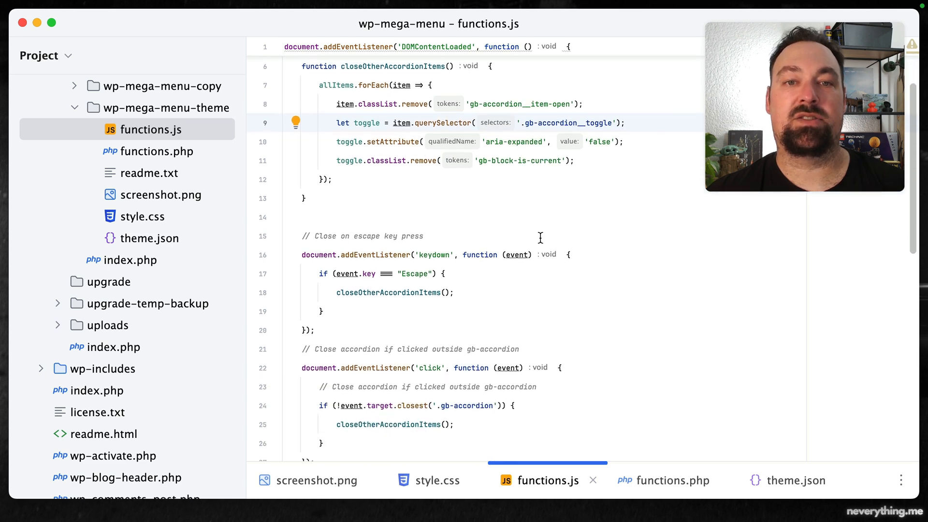
{"action": "scroll", "scroll_direction": "down", "scroll_amount": 3}
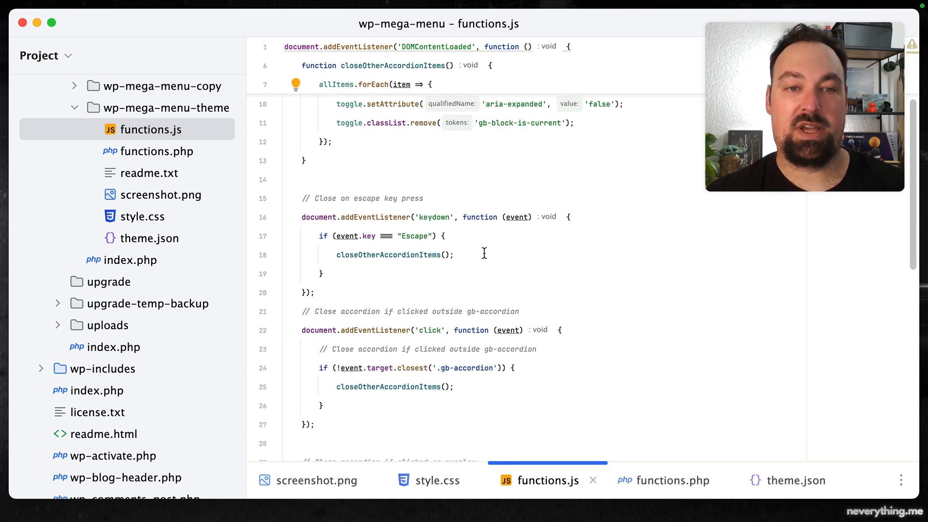
{"action": "scroll", "scroll_direction": "down", "scroll_amount": 3}
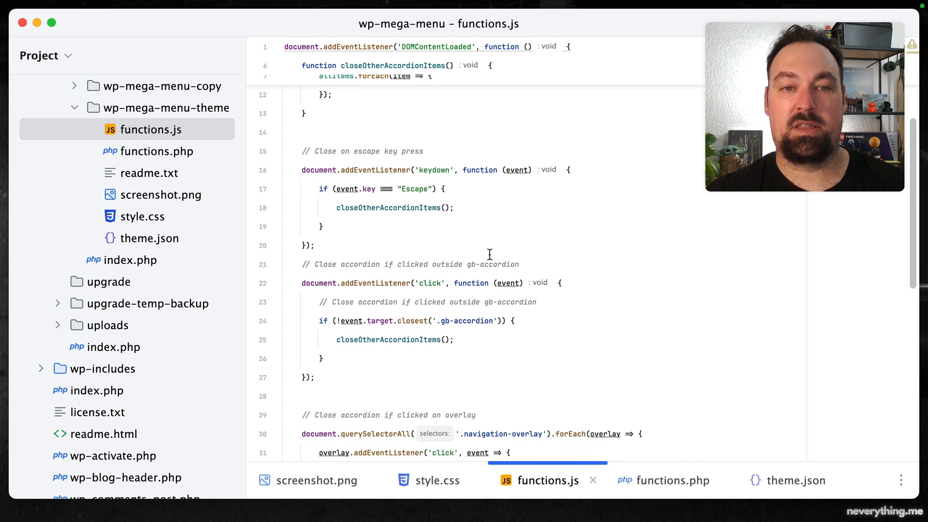
{"action": "scroll", "scroll_direction": "down", "scroll_amount": 3}
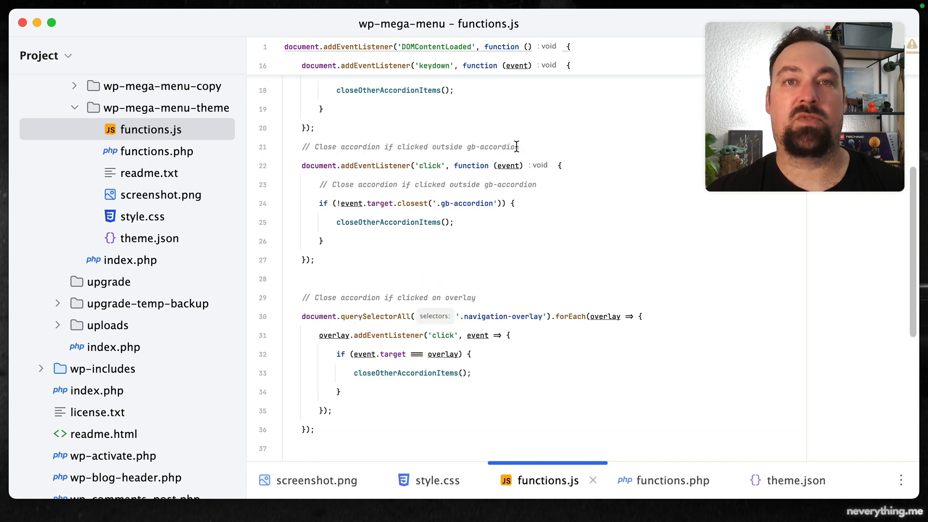
{"action": "mouse_move", "coordinate": [550, 210]}
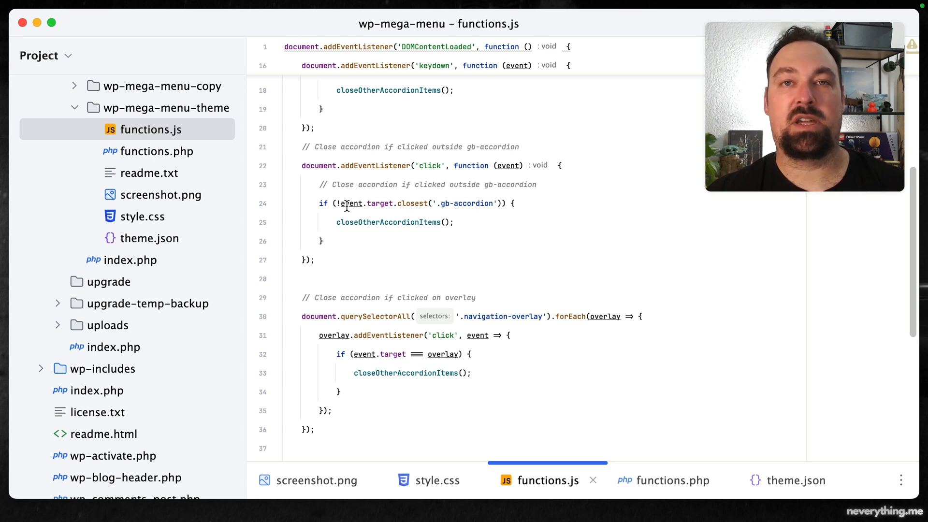
{"action": "scroll", "scroll_direction": "down", "scroll_amount": 3}
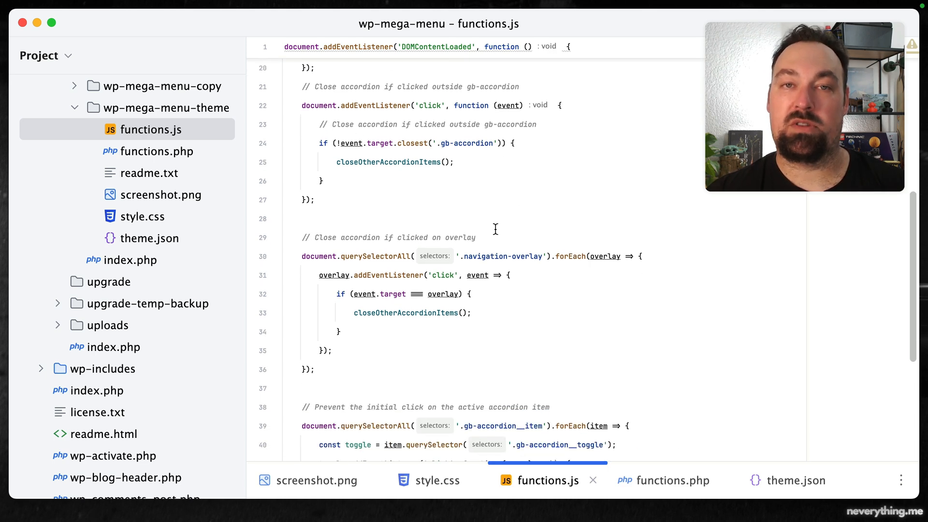
{"action": "scroll", "scroll_direction": "down", "scroll_amount": 3}
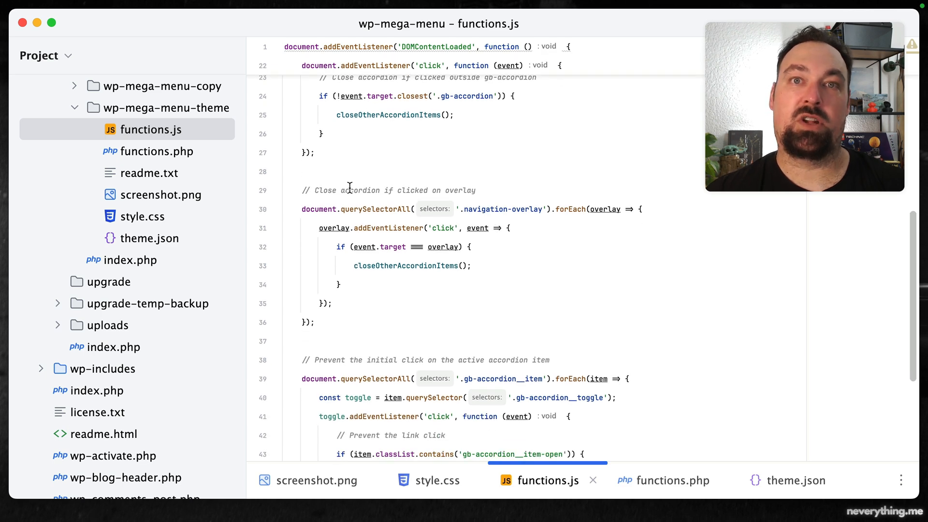
{"action": "scroll", "scroll_direction": "down", "scroll_amount": 3}
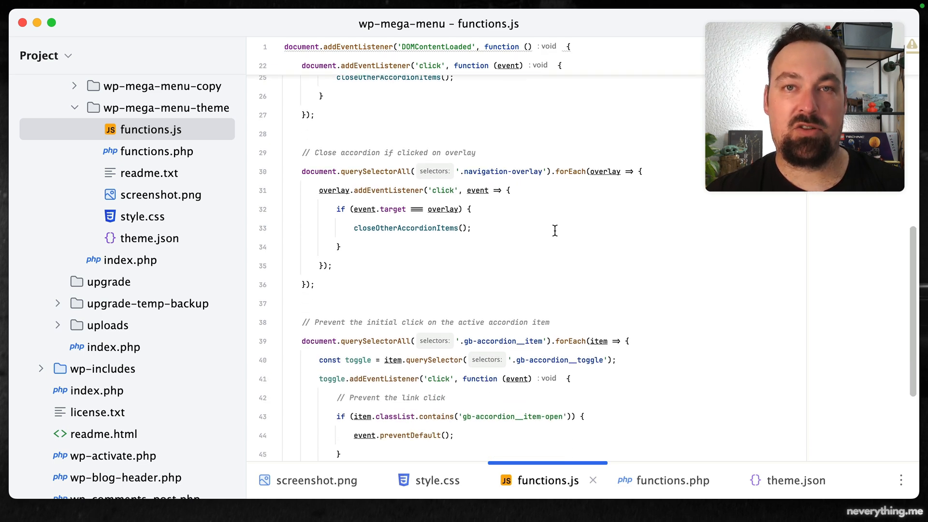
{"action": "scroll", "scroll_direction": "down", "scroll_amount": 3}
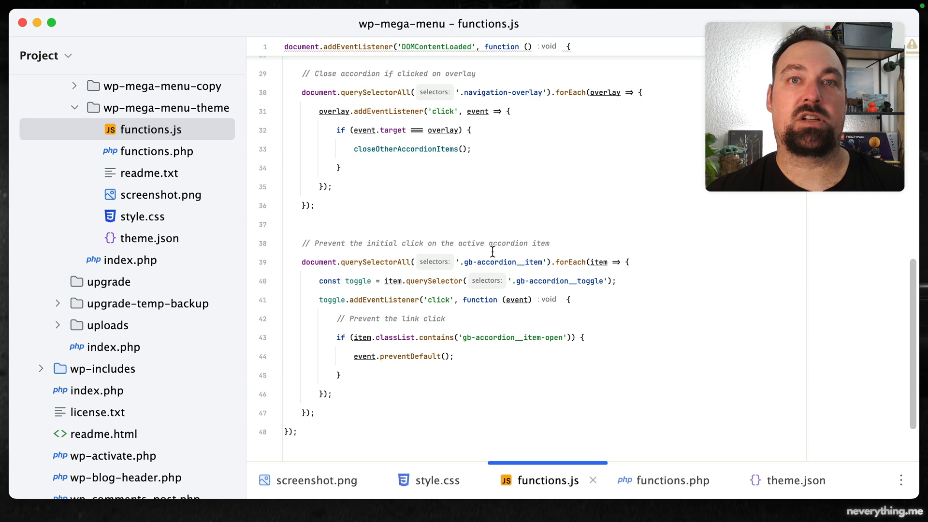
{"action": "scroll", "scroll_direction": "up", "scroll_amount": 3}
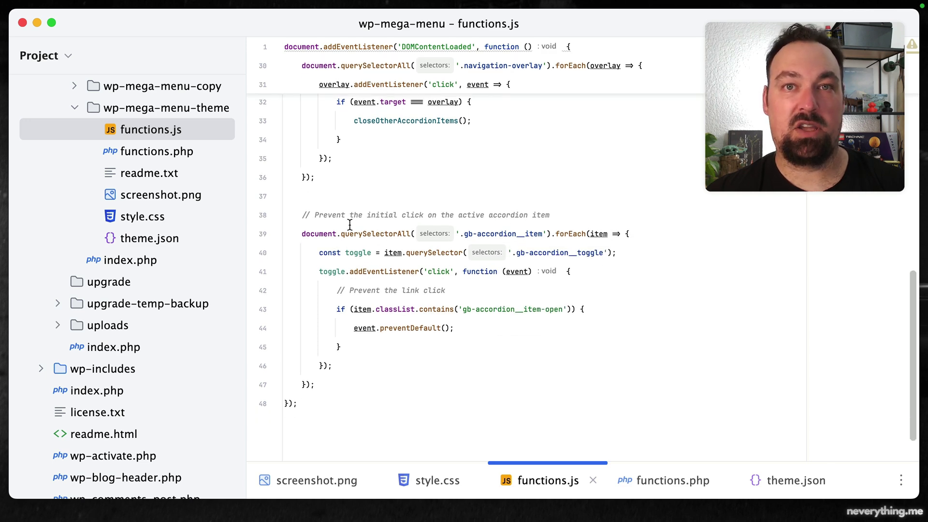
{"action": "mouse_move", "coordinate": [400, 369]}
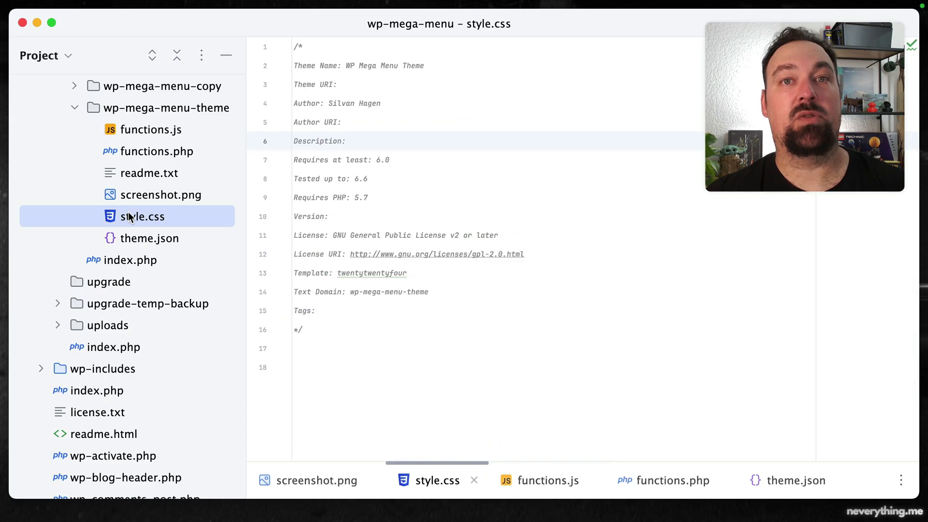
{"action": "scroll", "scroll_direction": "down", "scroll_amount": 3}
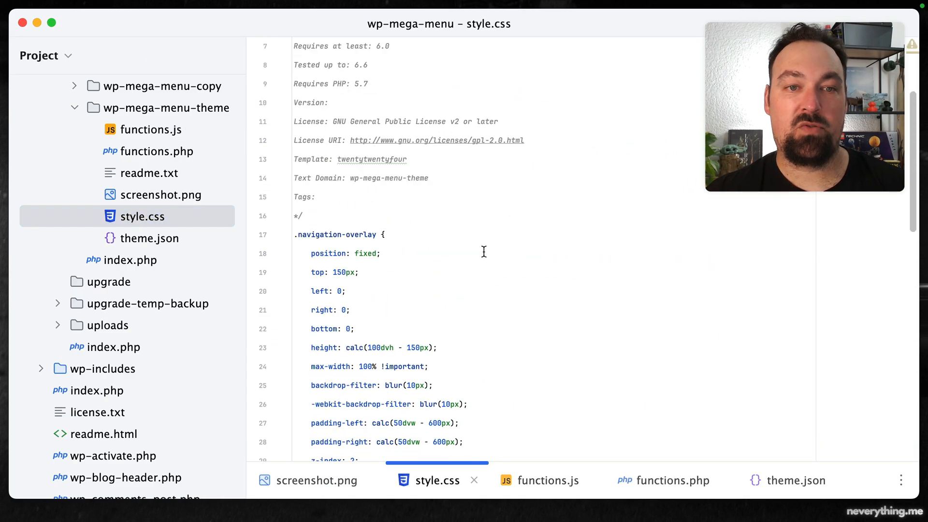
{"action": "scroll", "scroll_direction": "down", "scroll_amount": 3}
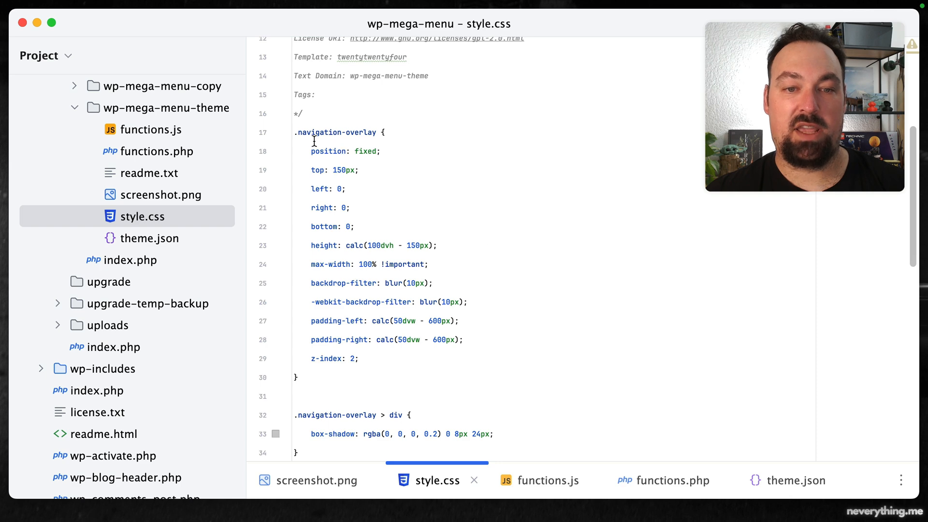
{"action": "mouse_move", "coordinate": [397, 133]}
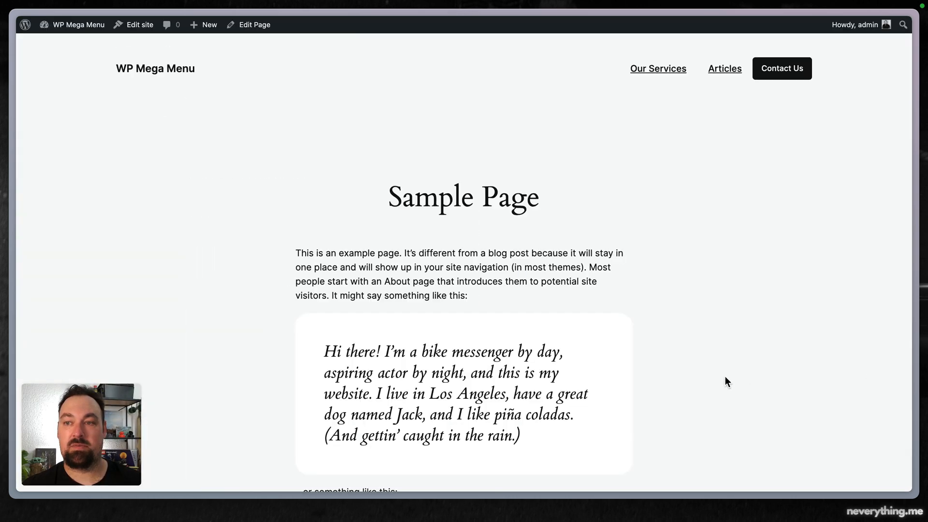
{"action": "mouse_move", "coordinate": [724, 67]}
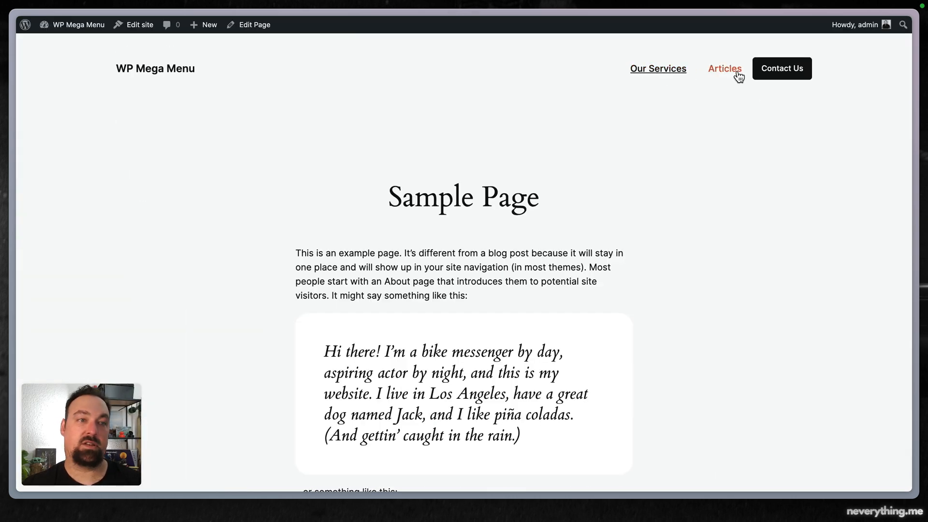
- Edit the site to reopen the Header template part with both mega menu panels
{"action": "left_click", "coordinate": [139, 24]}
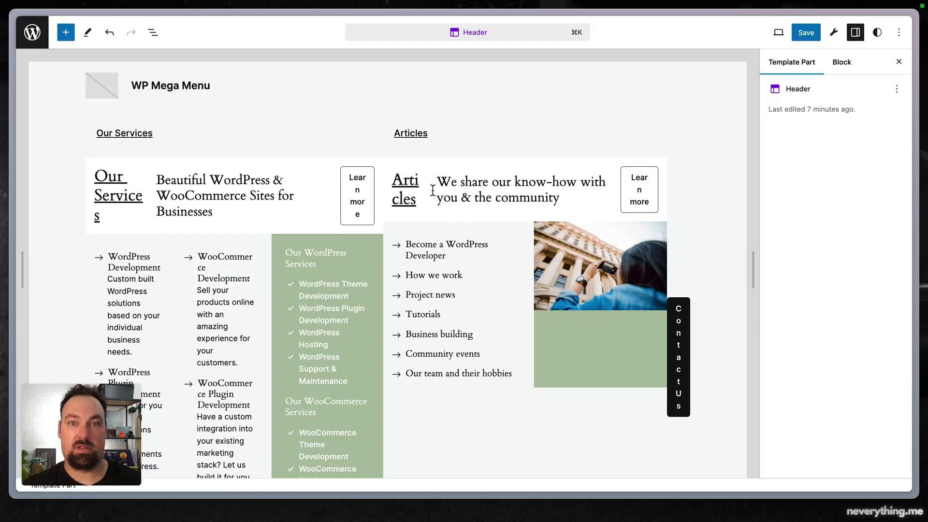
{"action": "mouse_move", "coordinate": [467, 231]}
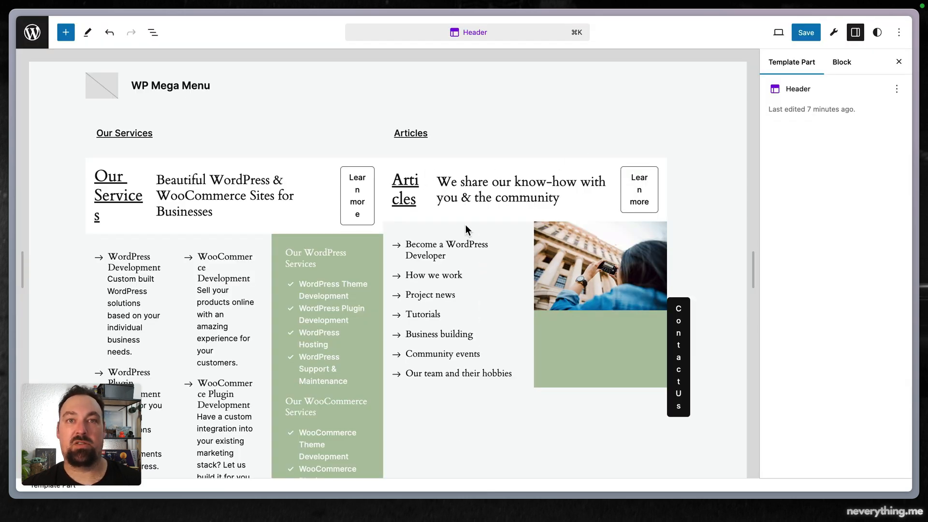
{"action": "mouse_move", "coordinate": [434, 215]}
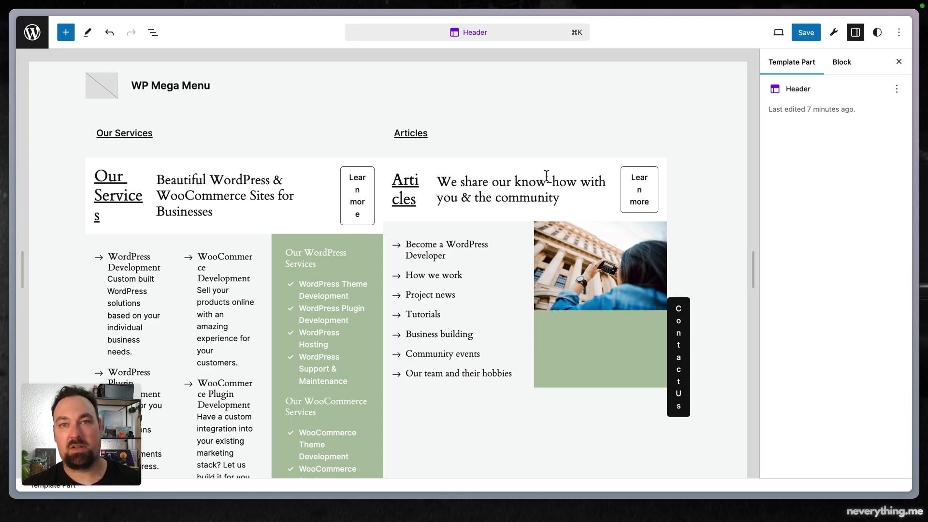
{"action": "mouse_move", "coordinate": [571, 173]}
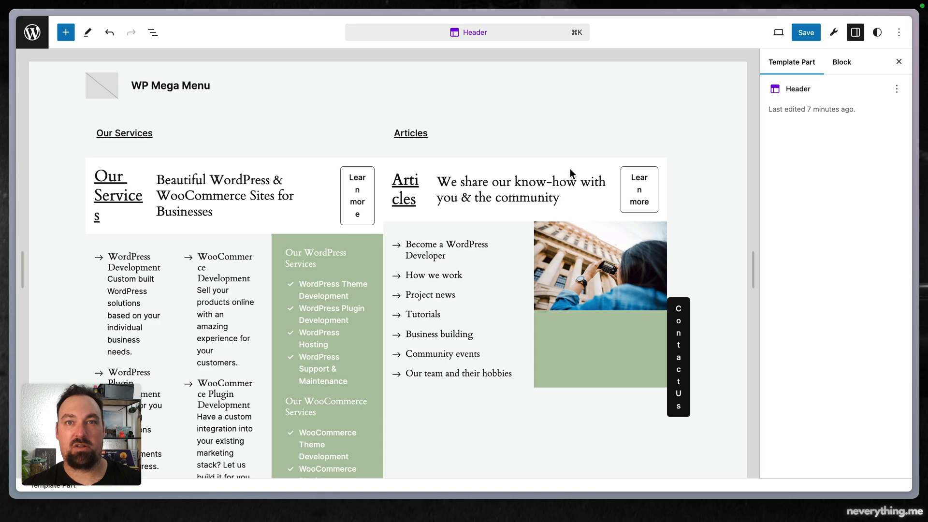
{"action": "mouse_move", "coordinate": [530, 176]}
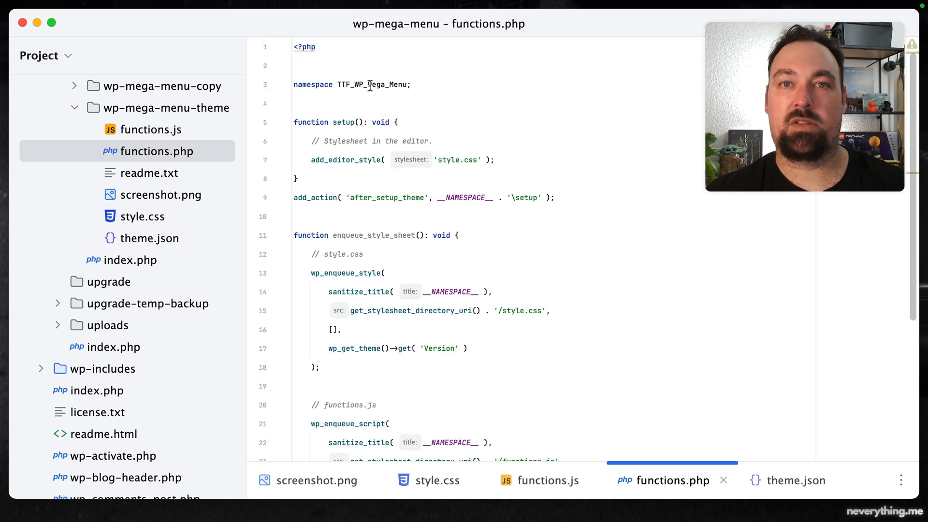
- Highlight the namespace, setup function, after_setup_theme hook and add_editor_style call in functions.php
{"action": "double_click", "coordinate": [371, 85]}
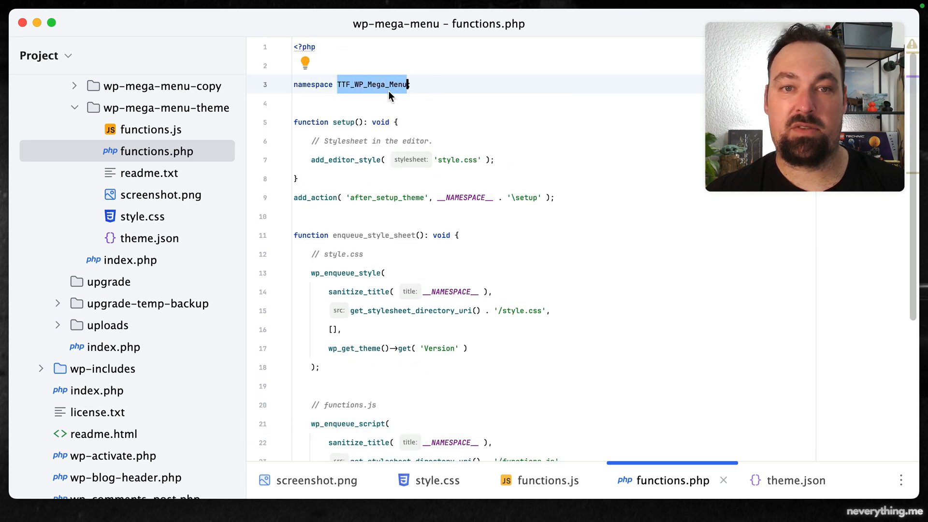
{"action": "mouse_move", "coordinate": [397, 95]}
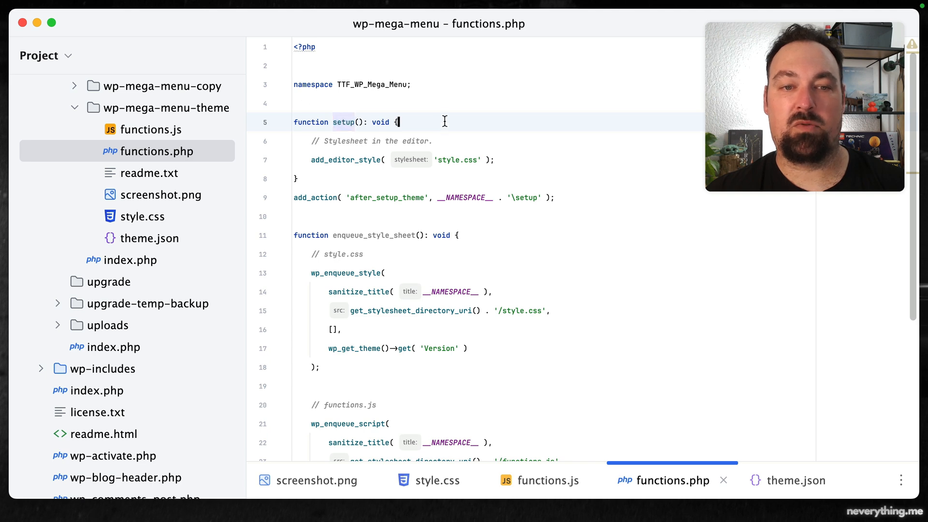
{"action": "double_click", "coordinate": [386, 197]}
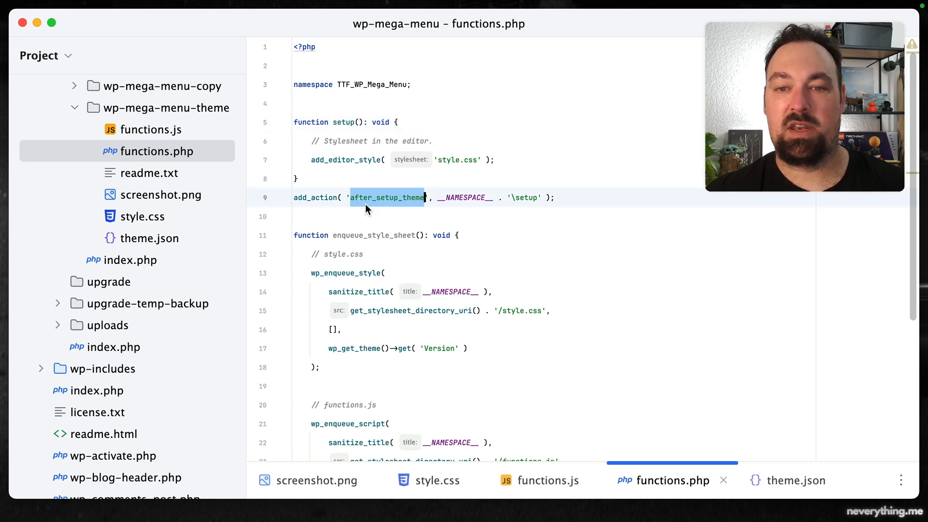
{"action": "double_click", "coordinate": [315, 197]}
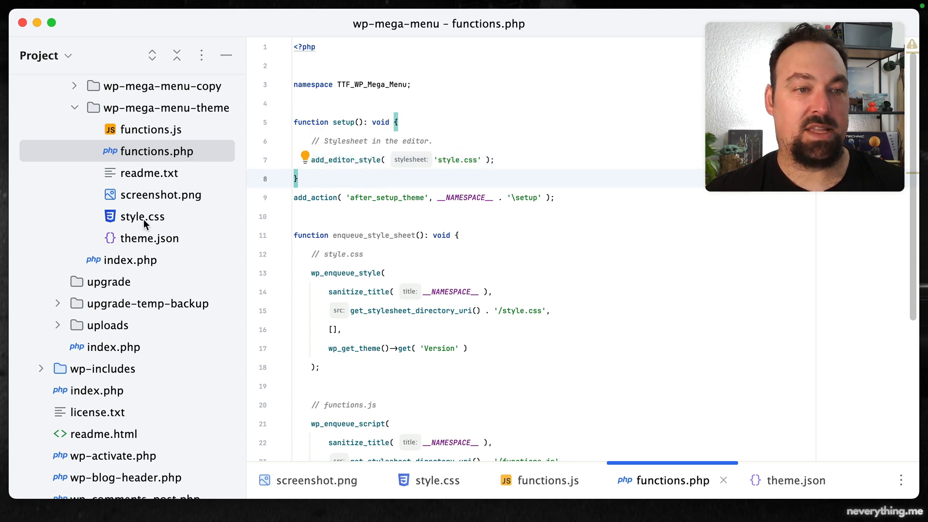
{"action": "double_click", "coordinate": [344, 159]}
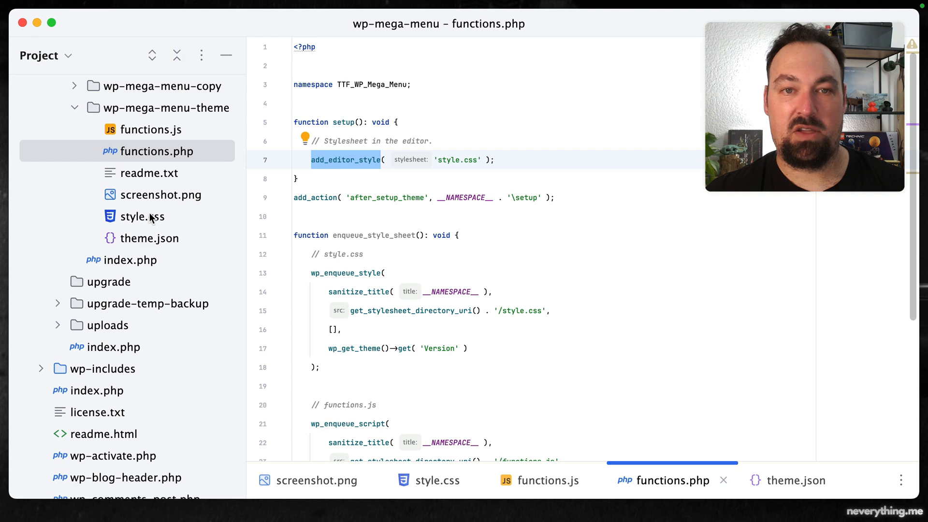
- Check style.css, then return to functions.php and highlight the functions.js enqueue code
{"action": "left_click", "coordinate": [142, 216]}
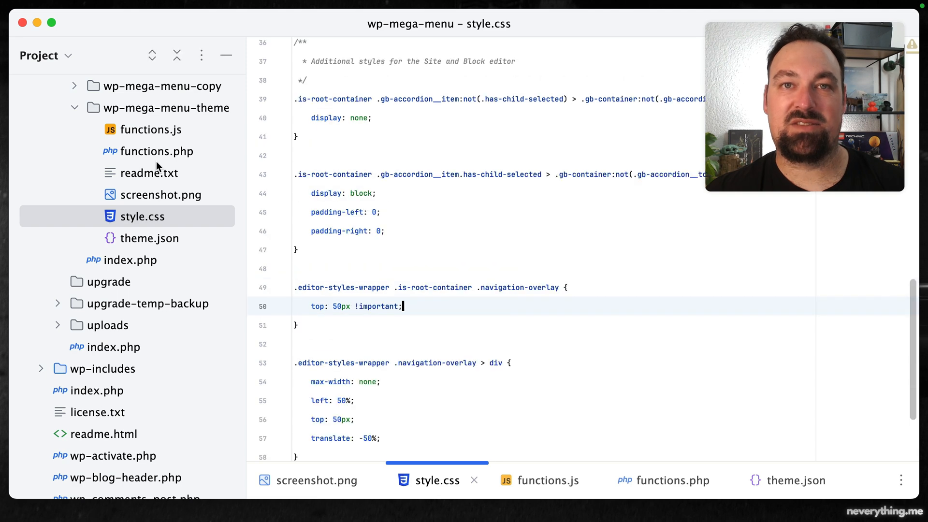
{"action": "left_click", "coordinate": [156, 151]}
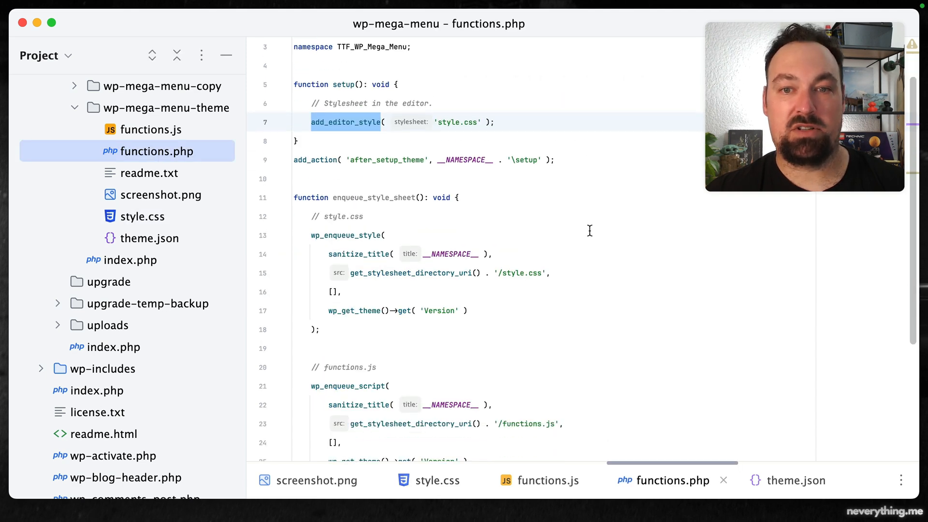
{"action": "scroll", "scroll_direction": "down", "scroll_amount": 3}
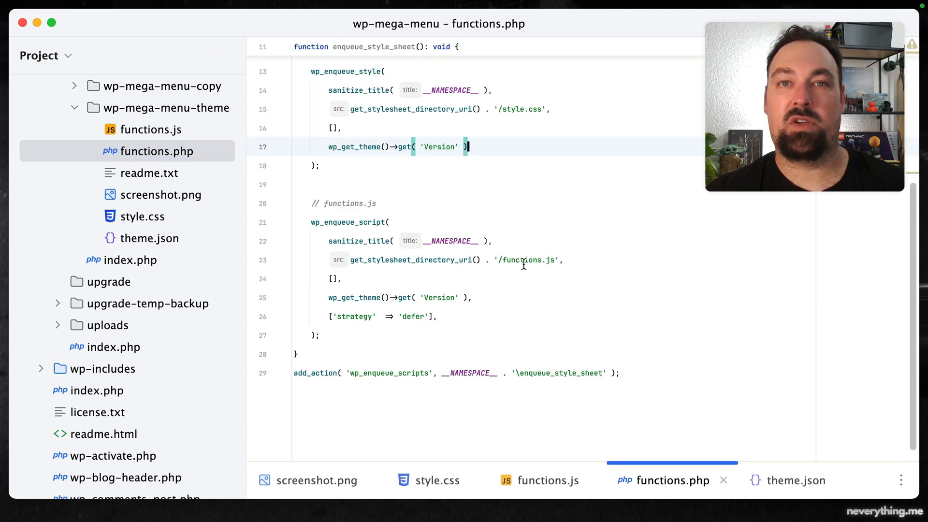
{"action": "double_click", "coordinate": [522, 260]}
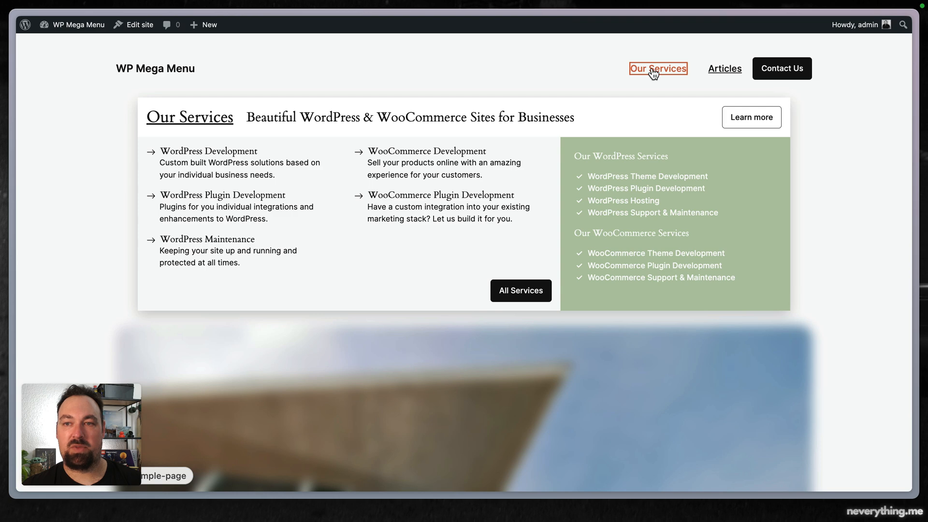
- Toggle the Our Services mega menu on the live site to confirm it works
{"action": "left_click", "coordinate": [657, 67]}
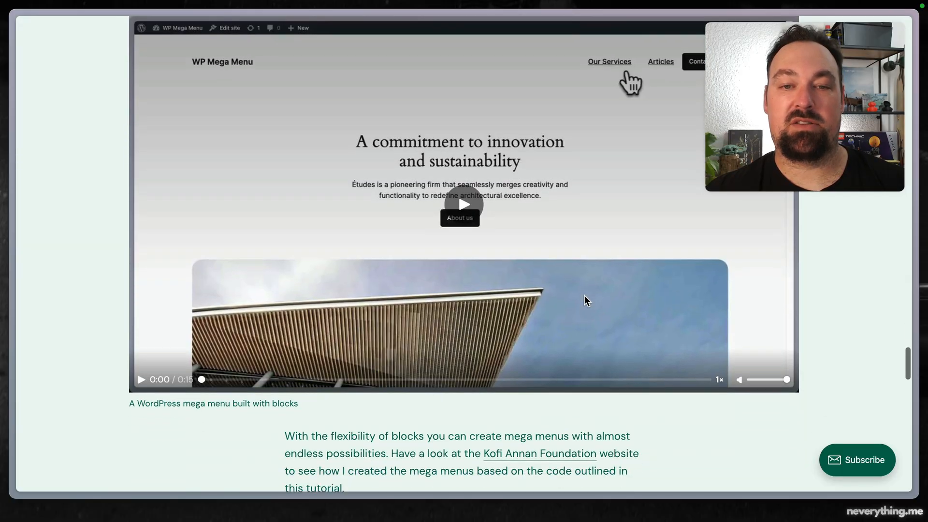
- Scroll past the demo video to the GitHub child theme note and Additional remarks
{"action": "scroll", "scroll_direction": "down", "scroll_amount": 3}
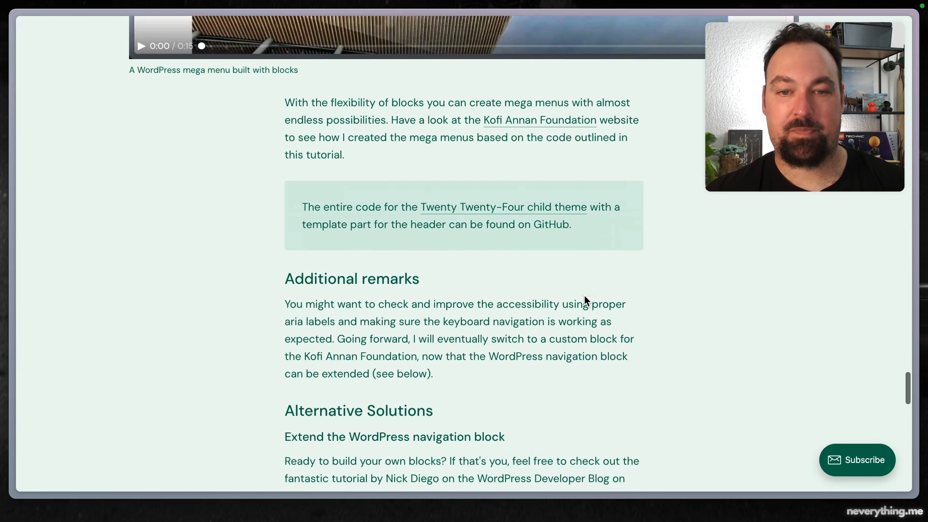
{"action": "scroll", "scroll_direction": "up", "scroll_amount": 3}
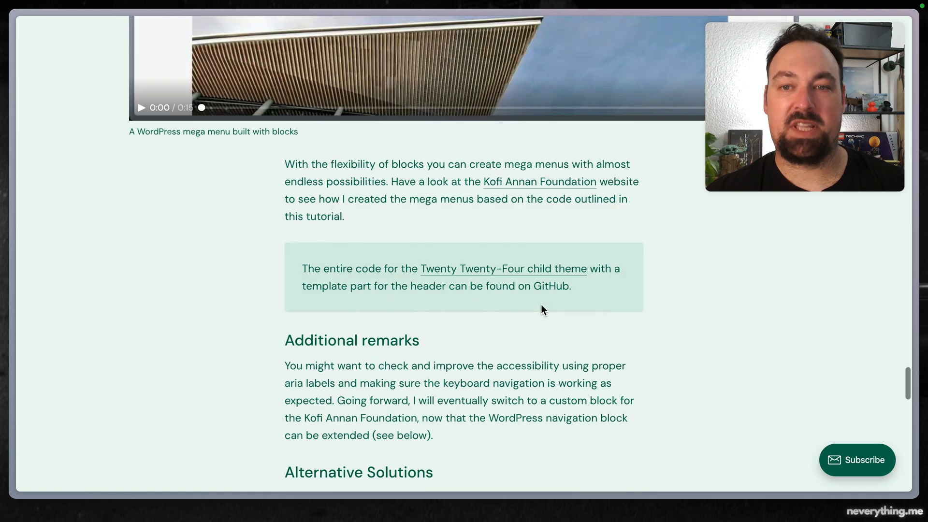
{"action": "mouse_move", "coordinate": [446, 310]}
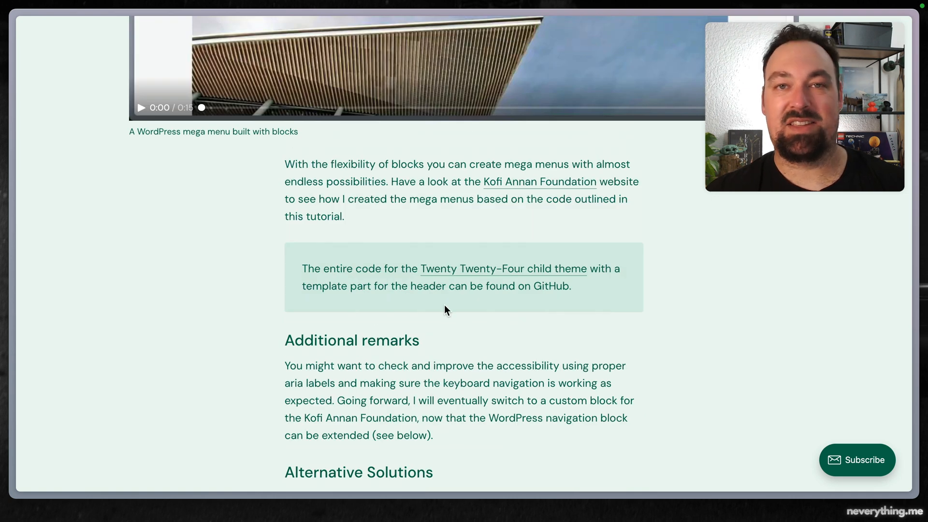
{"action": "mouse_move", "coordinate": [334, 290]}
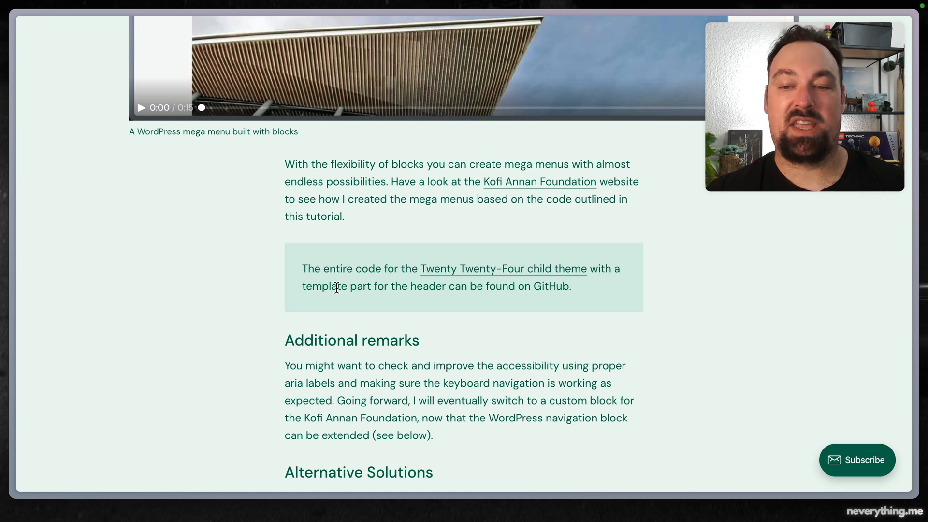
{"action": "scroll", "scroll_direction": "down", "scroll_amount": 3}
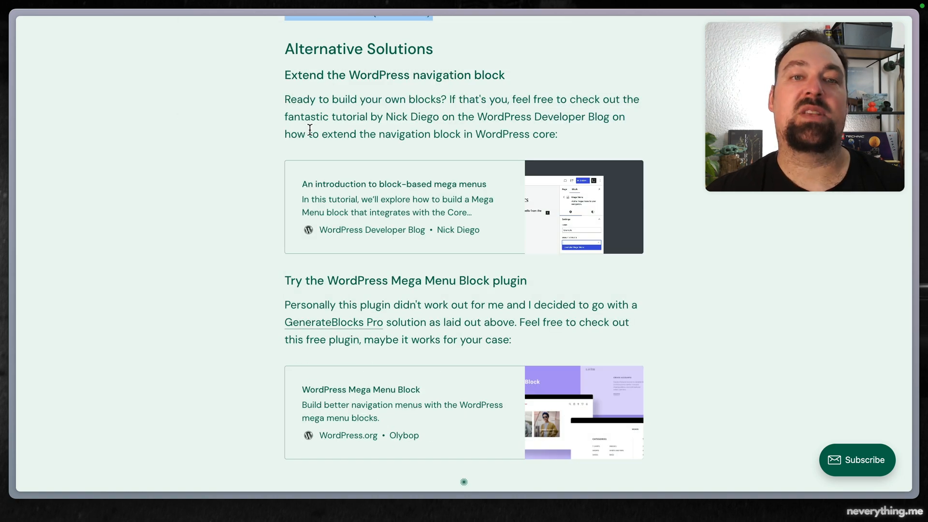
{"action": "mouse_move", "coordinate": [265, 127]}
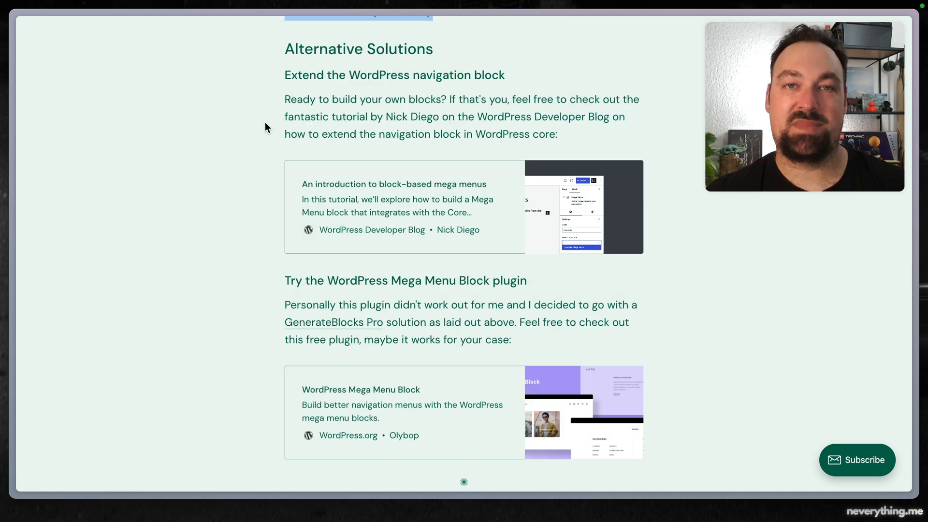
{"action": "mouse_move", "coordinate": [338, 168]}
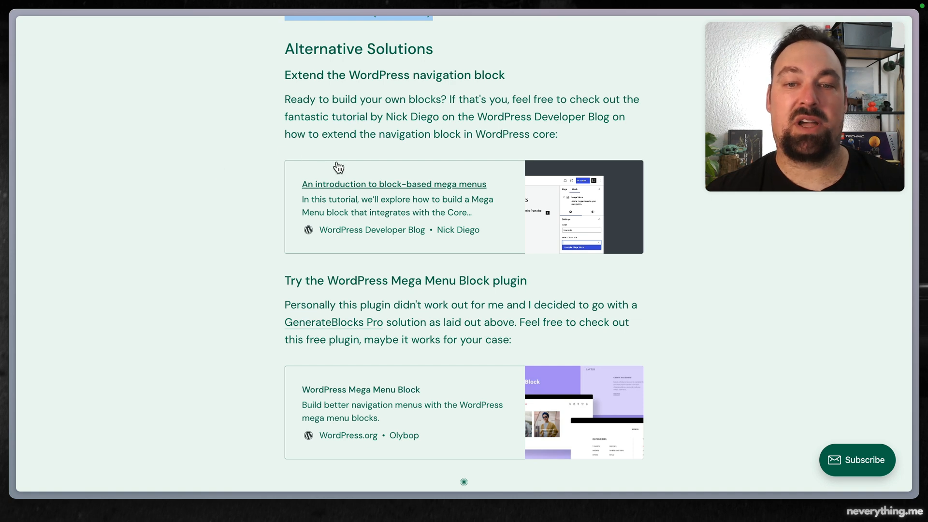
{"action": "mouse_move", "coordinate": [335, 236]}
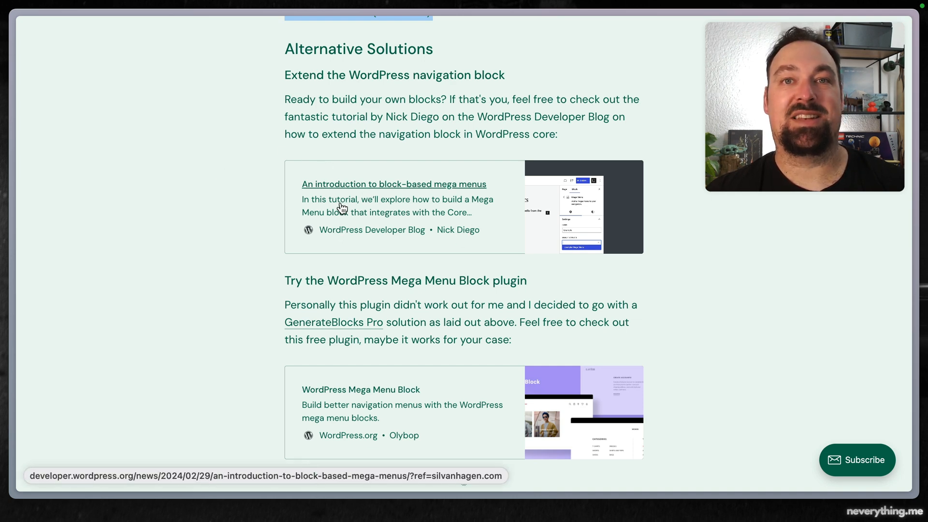
{"action": "mouse_move", "coordinate": [413, 105]}
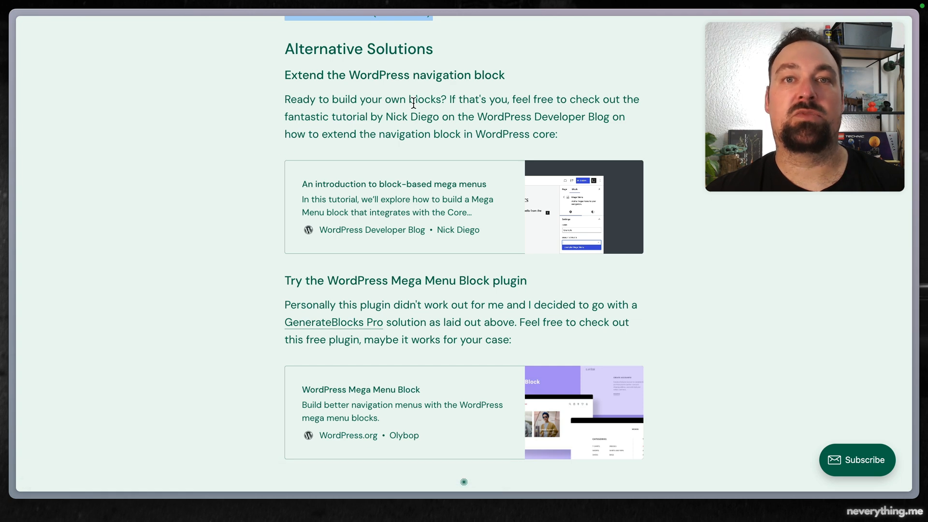
{"action": "mouse_move", "coordinate": [584, 120]}
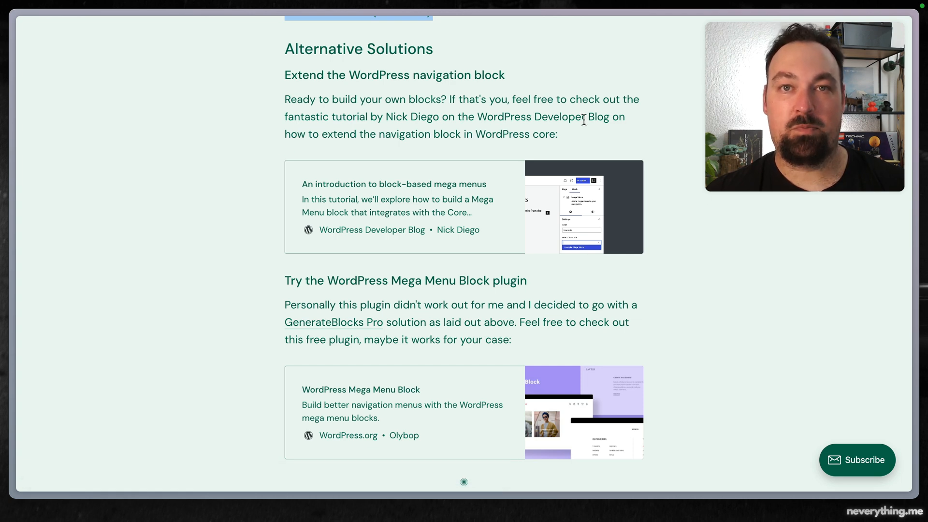
{"action": "mouse_move", "coordinate": [763, 205]}
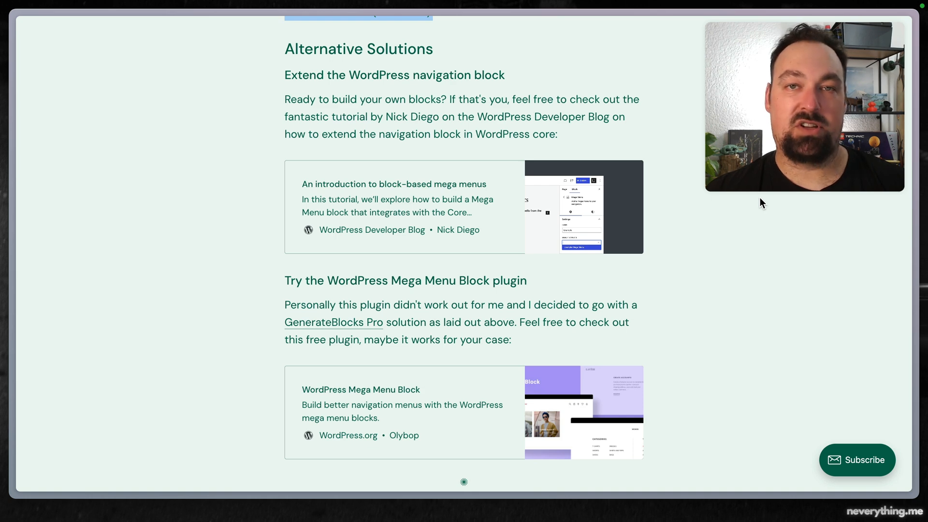
- Scroll to the Alternative Solutions section and the closing call-to-action
{"action": "scroll", "scroll_direction": "down", "scroll_amount": 3}
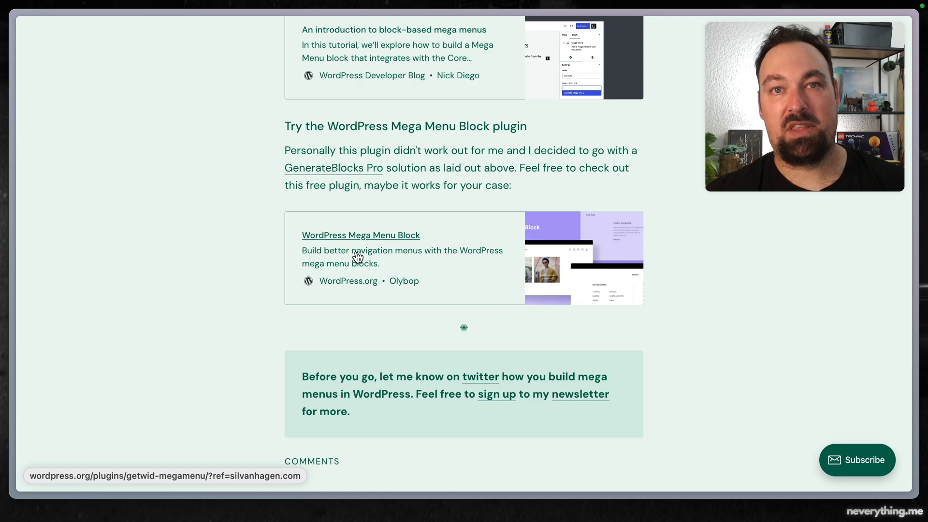
{"action": "mouse_move", "coordinate": [435, 243]}
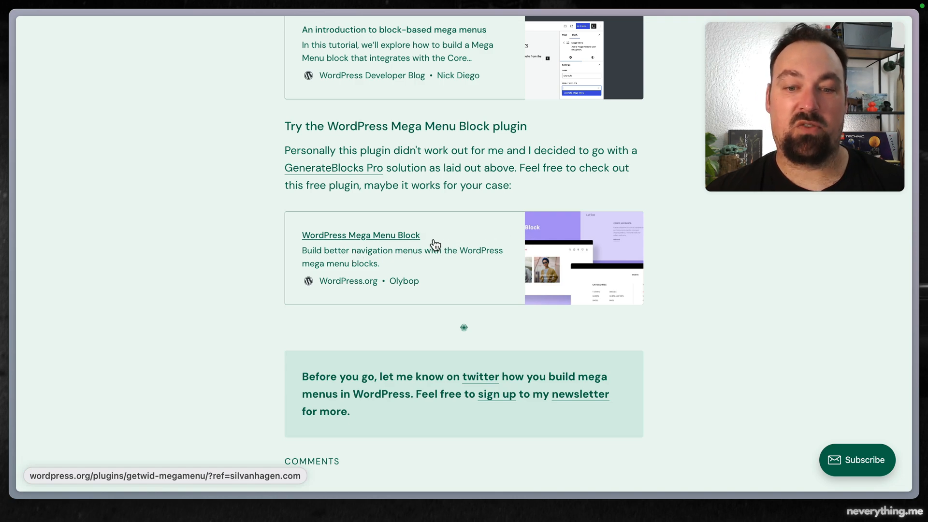